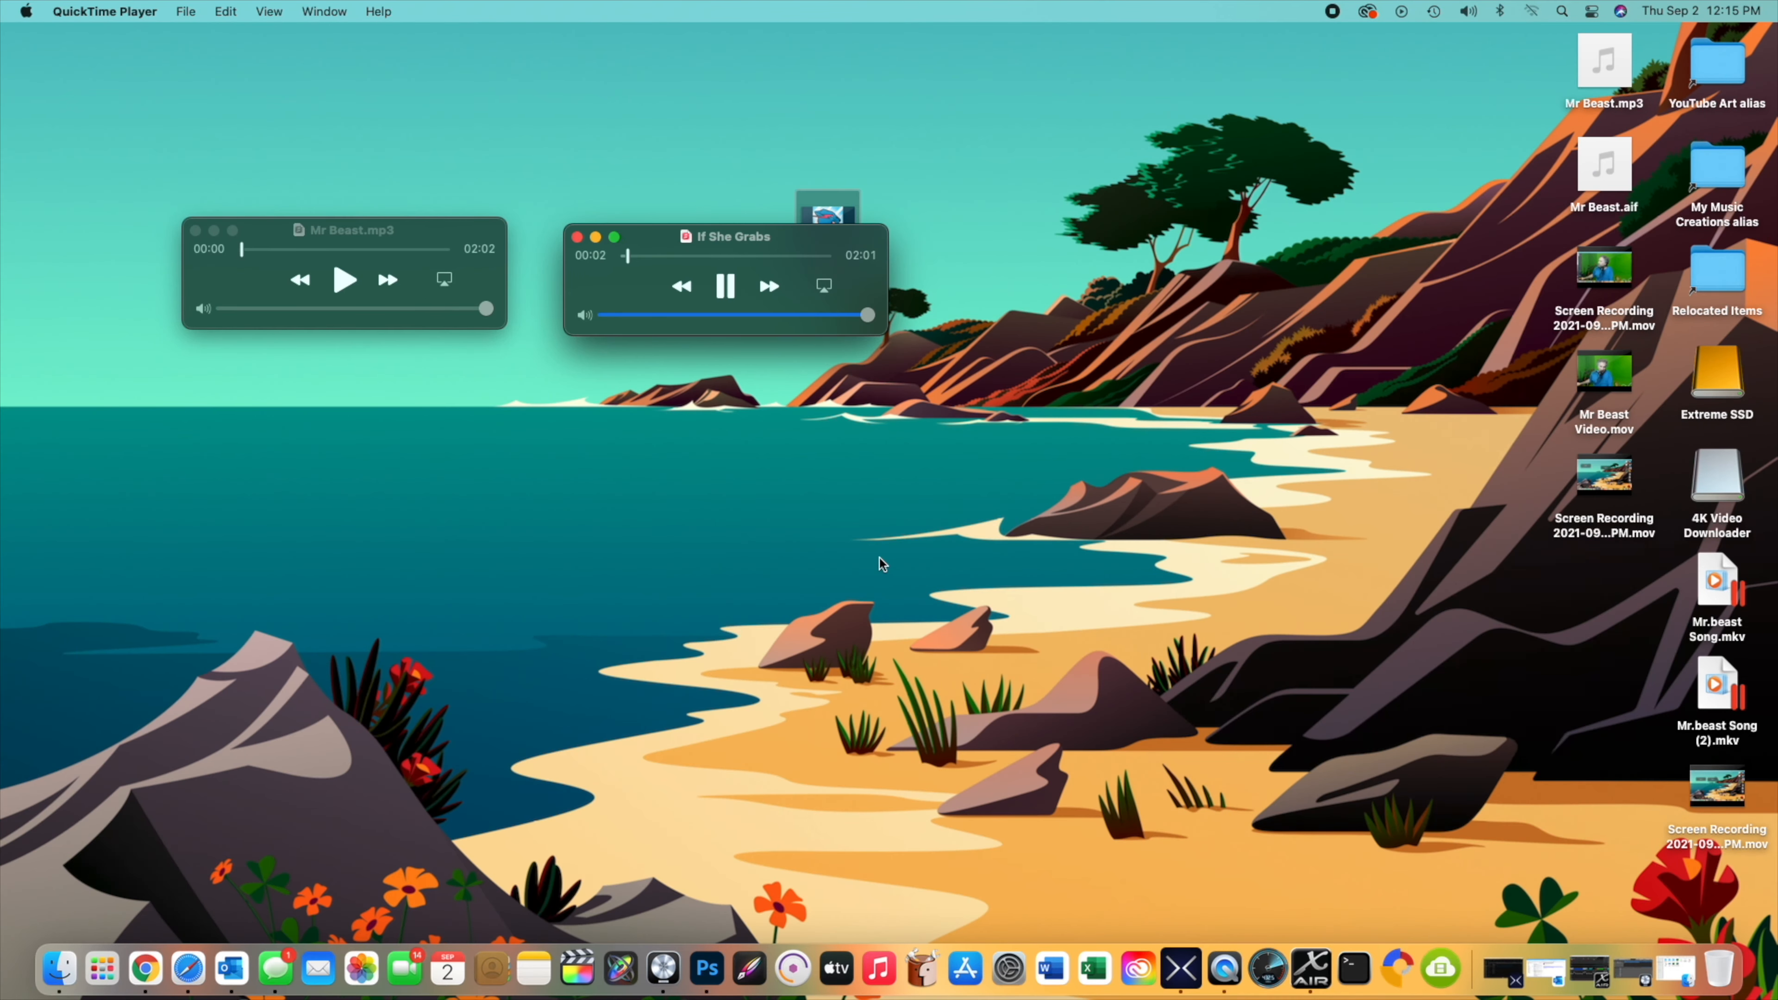
Step: Bring the X AIR Edit mixer window forward over the desktop while If She Grabs keeps playing
left_click(1319, 969)
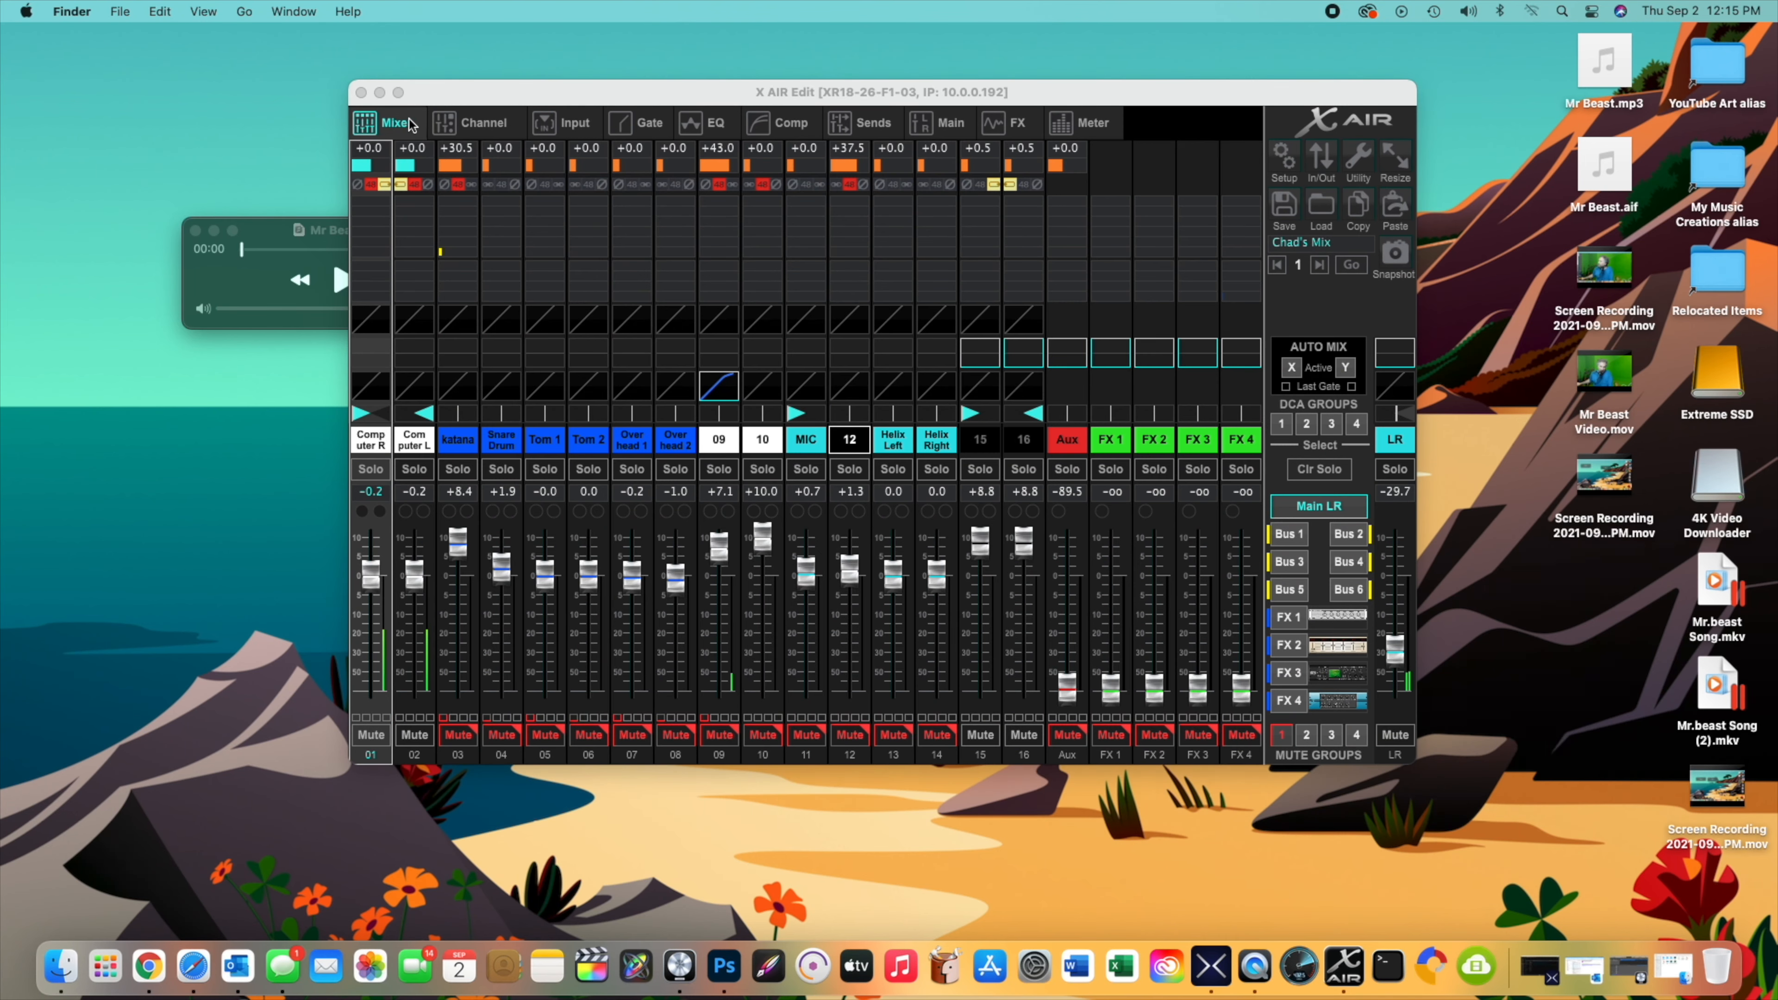
left_click(360, 92)
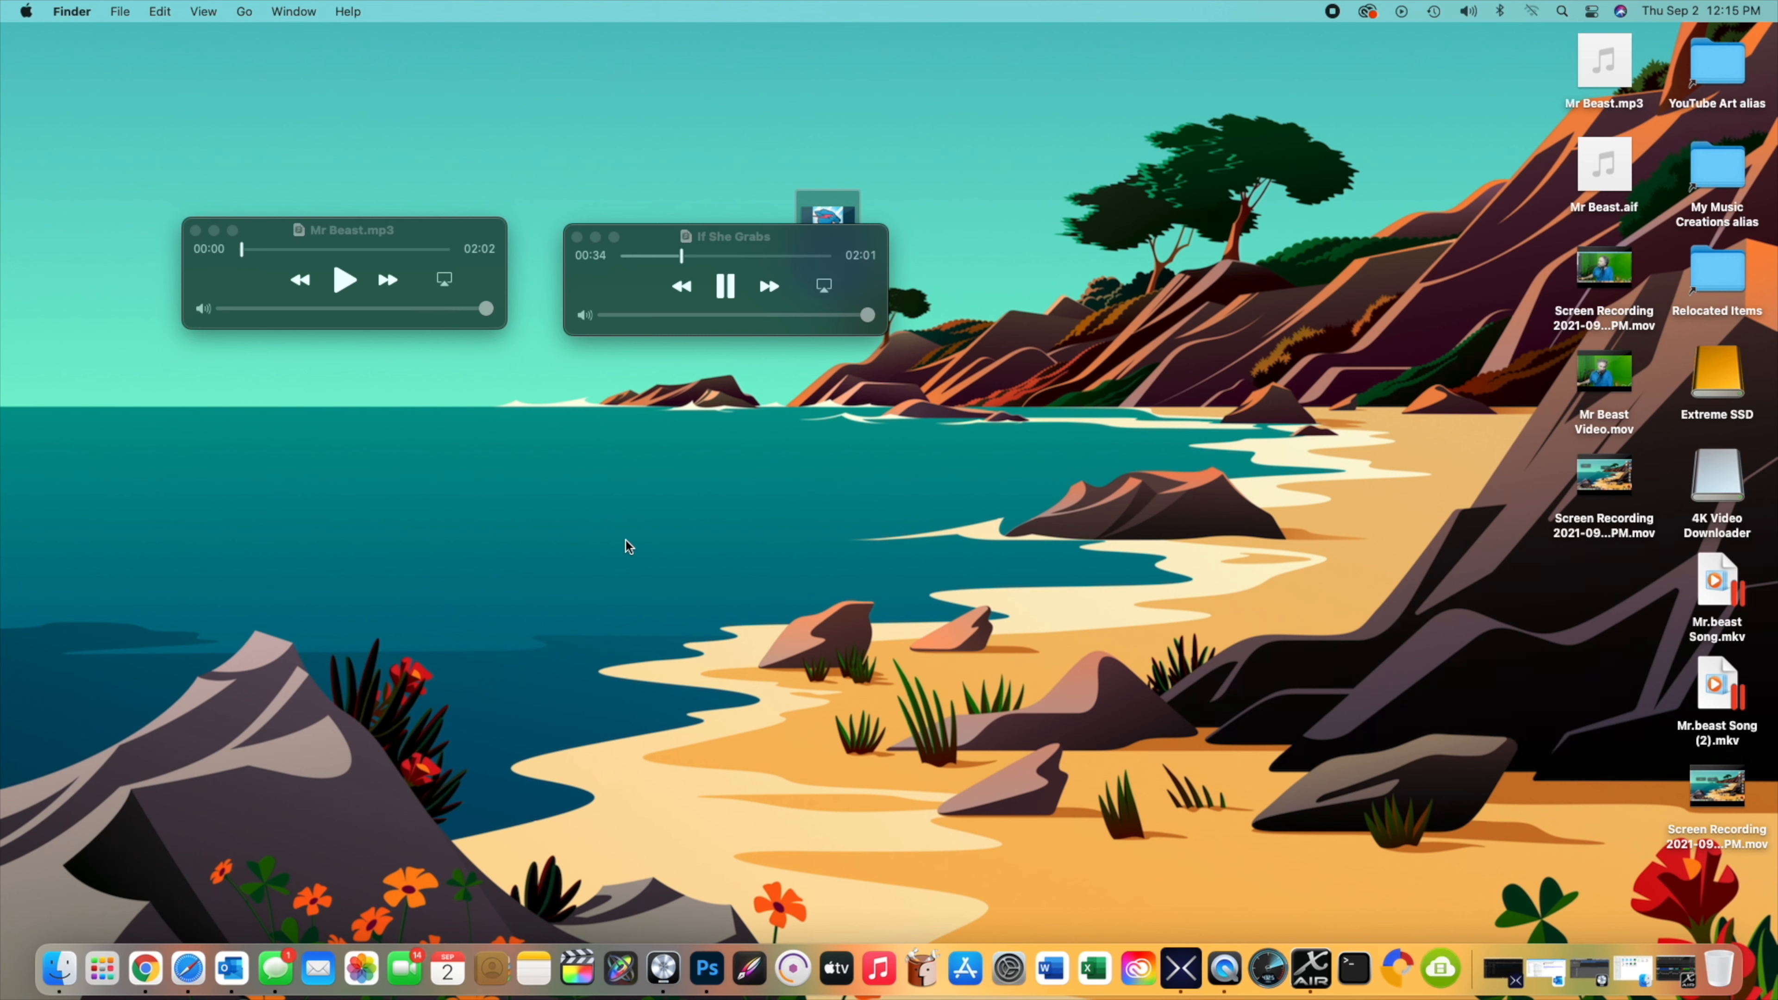
mouse_move(767, 565)
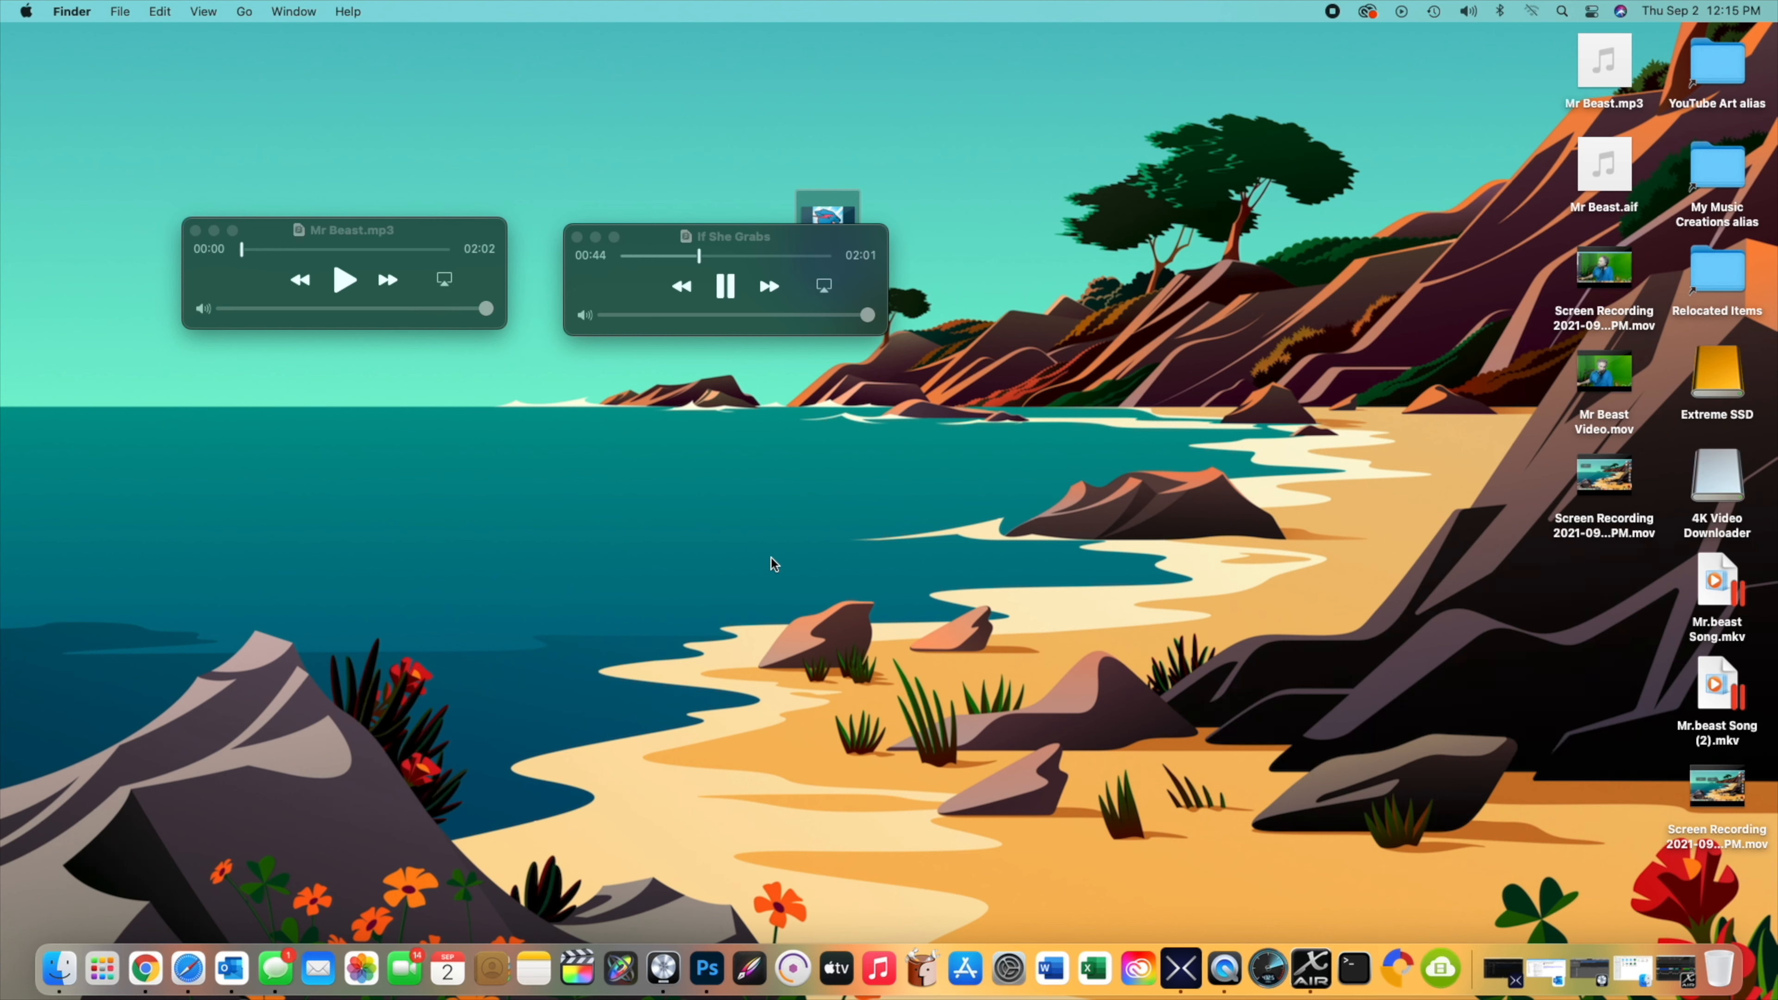
mouse_move(389, 833)
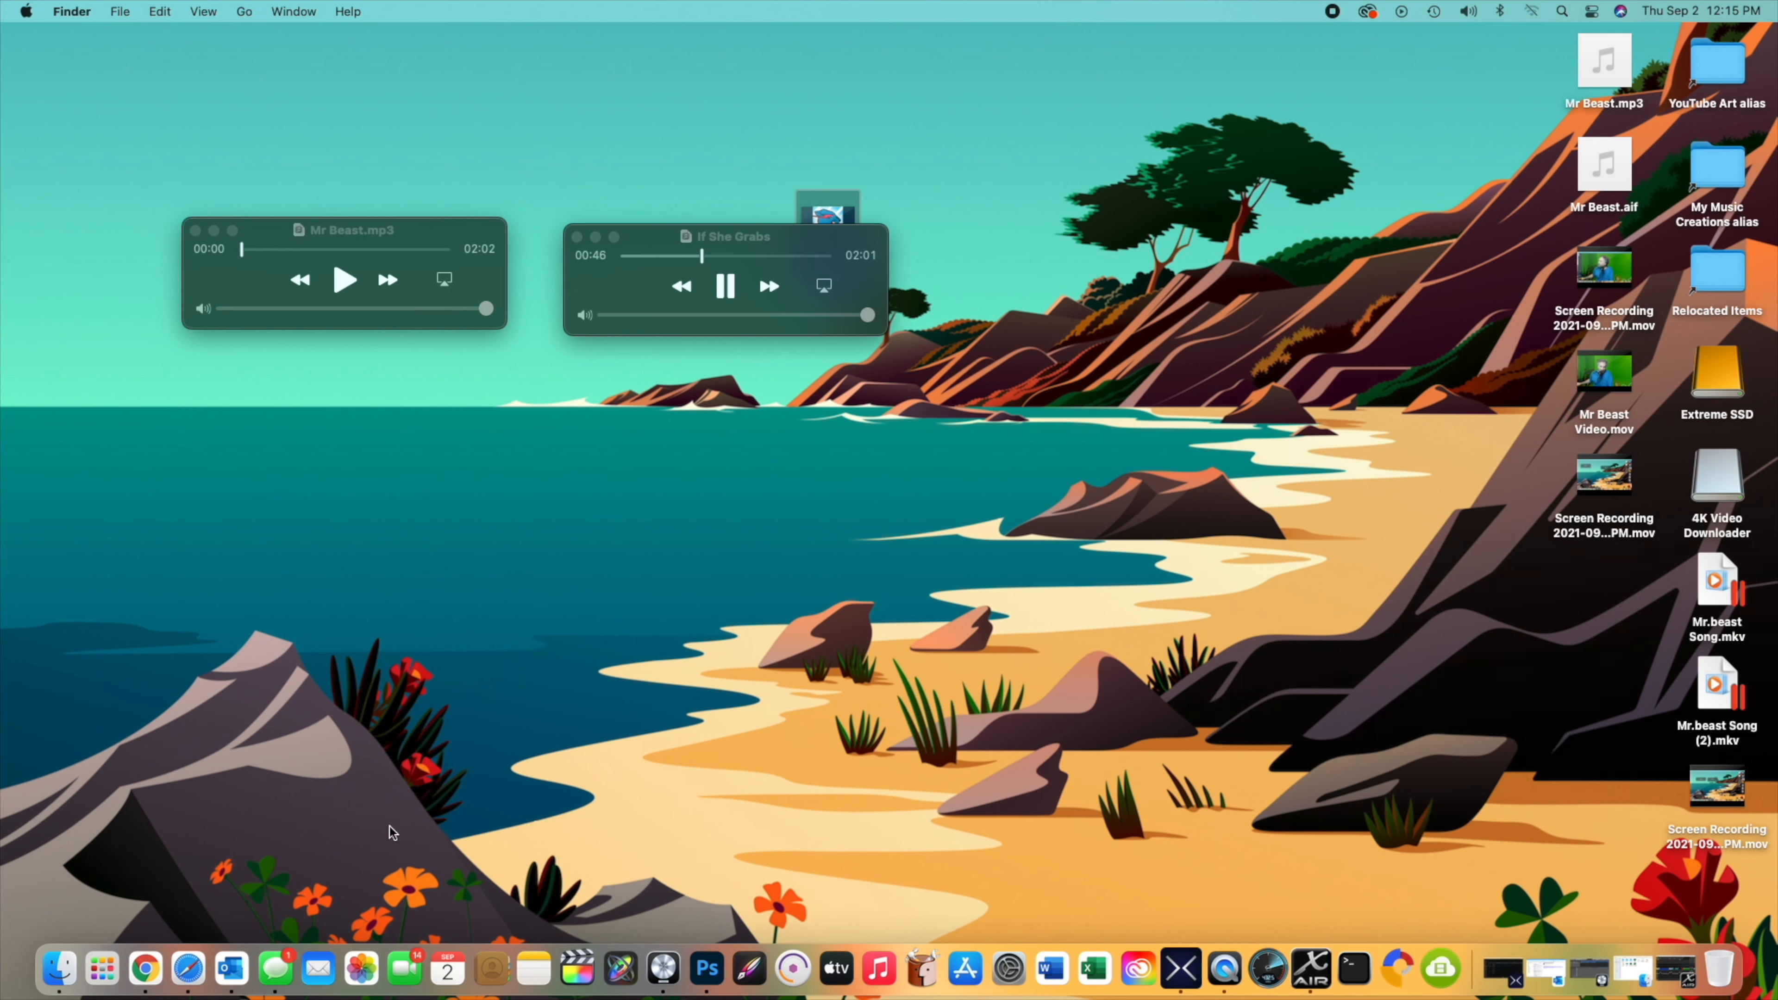
Step: Hide the mixer window and return to it from the Dock as If She Grabs passes one minute
right_click(229, 970)
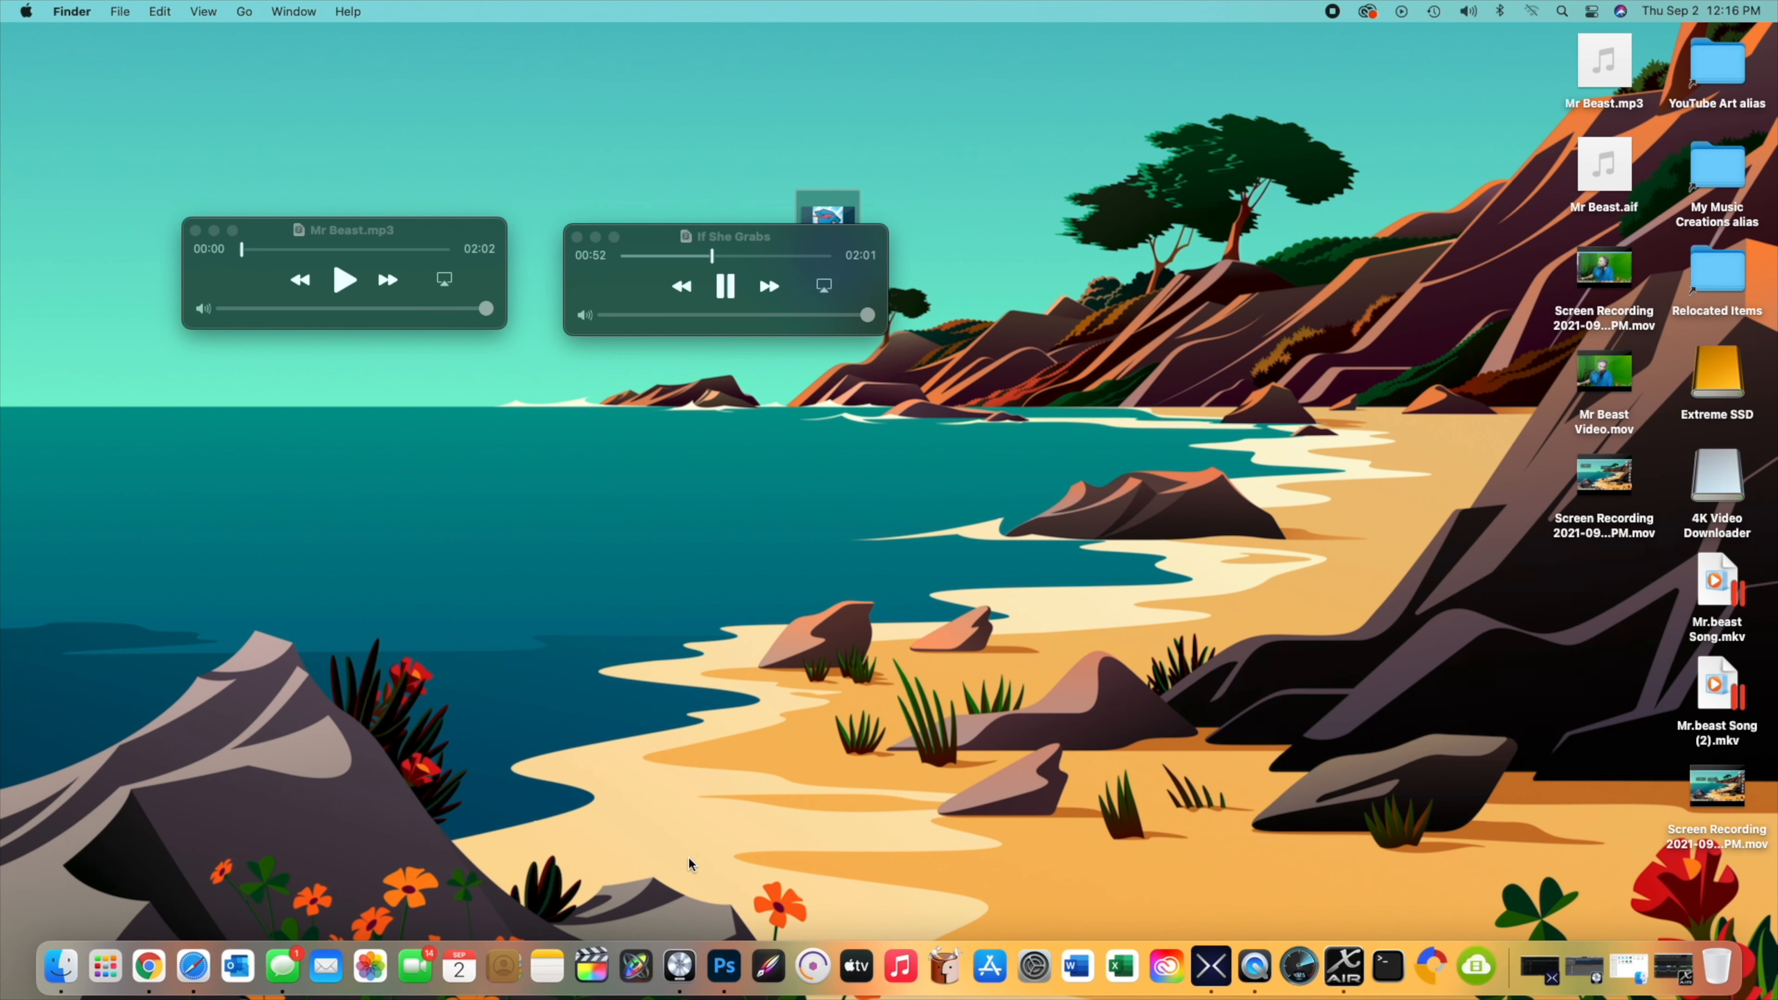
mouse_move(647, 504)
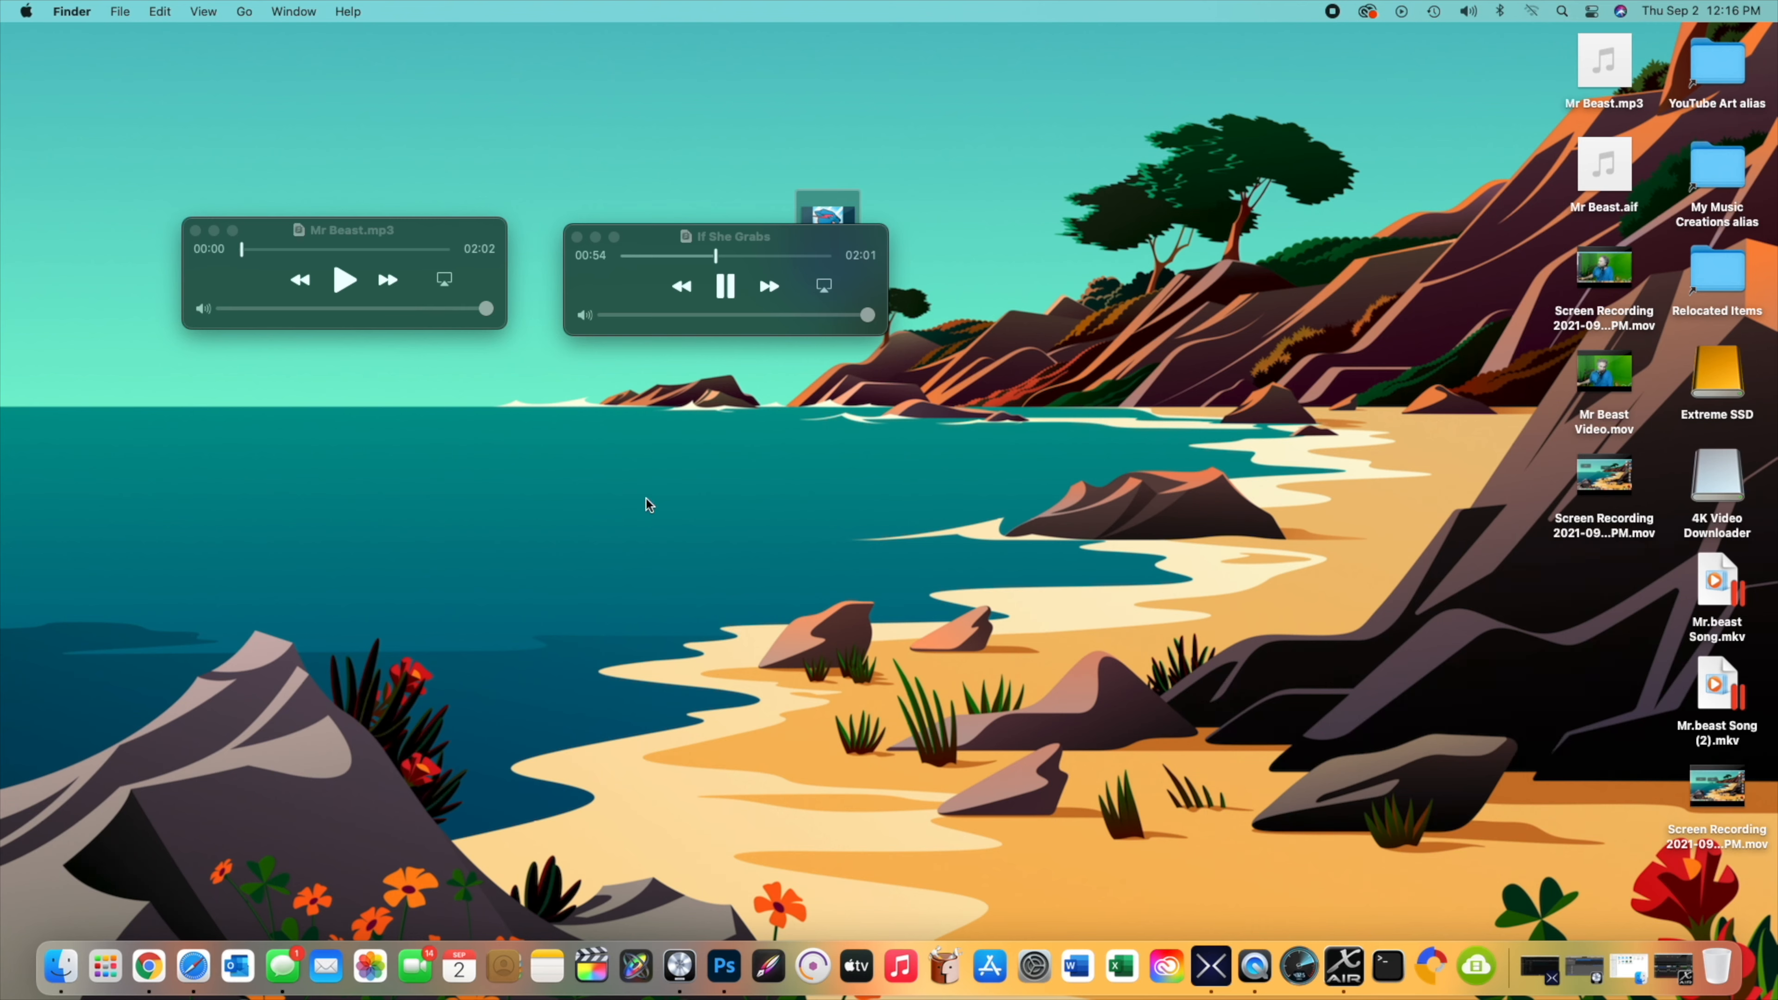
mouse_move(1343, 966)
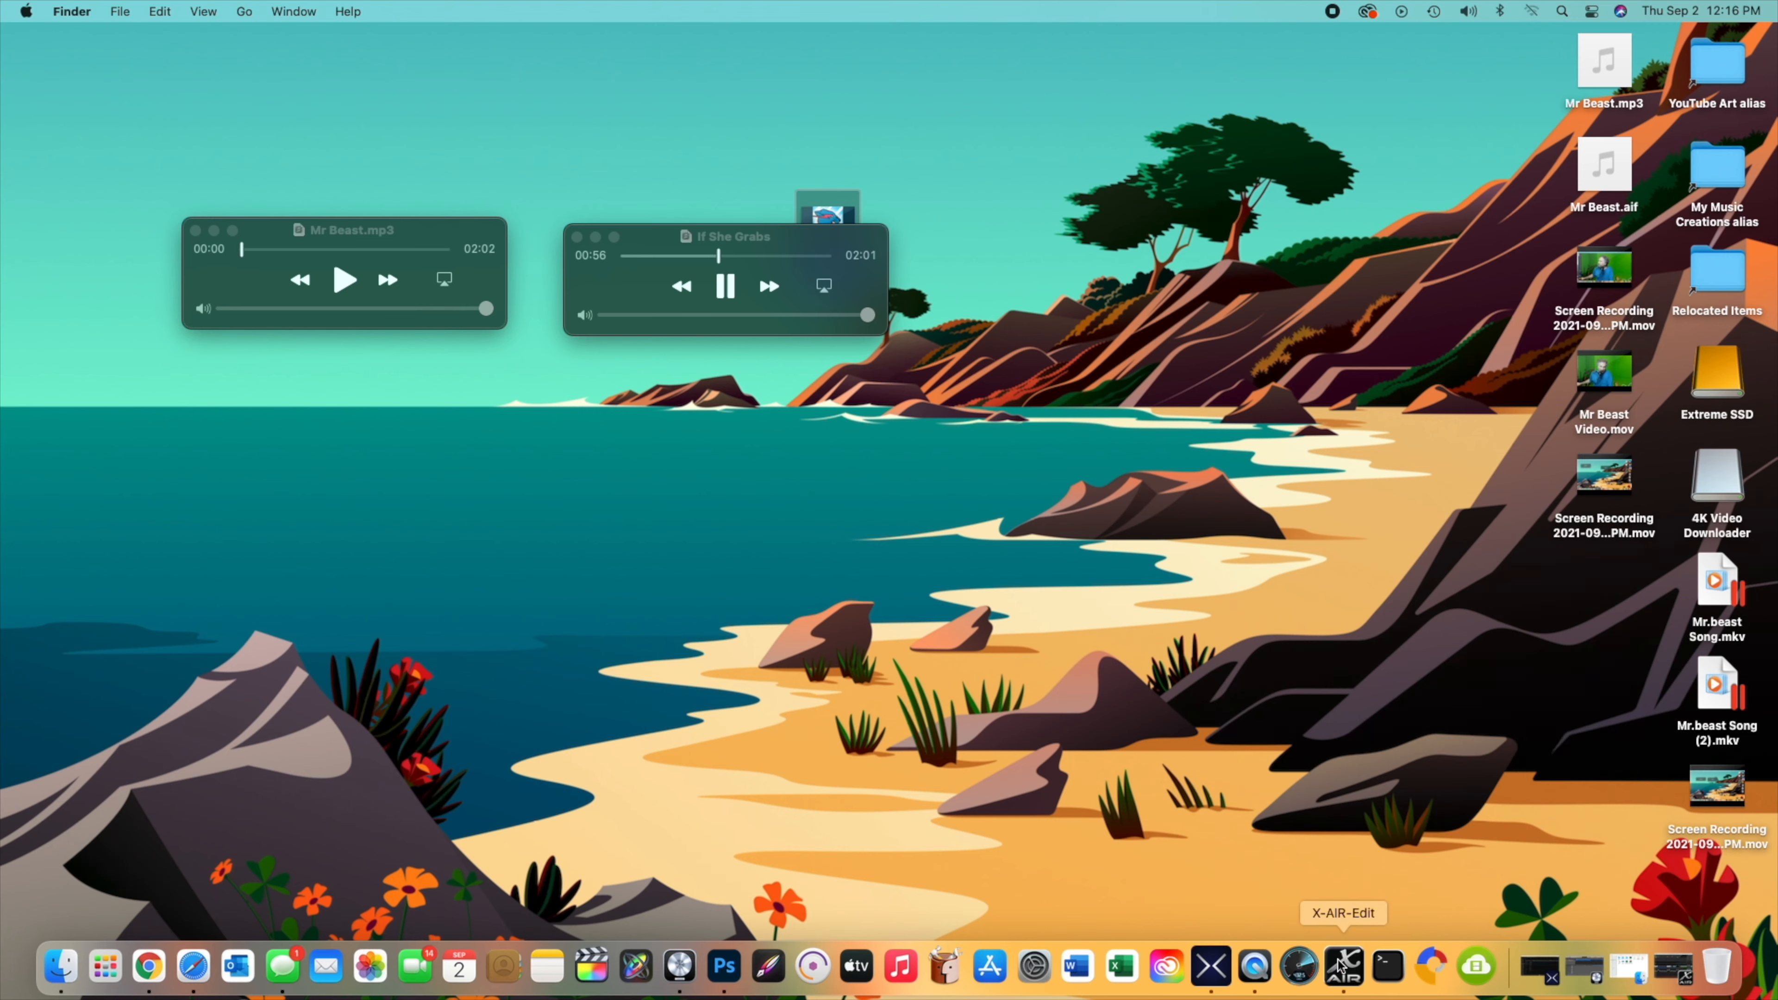
left_click(1343, 967)
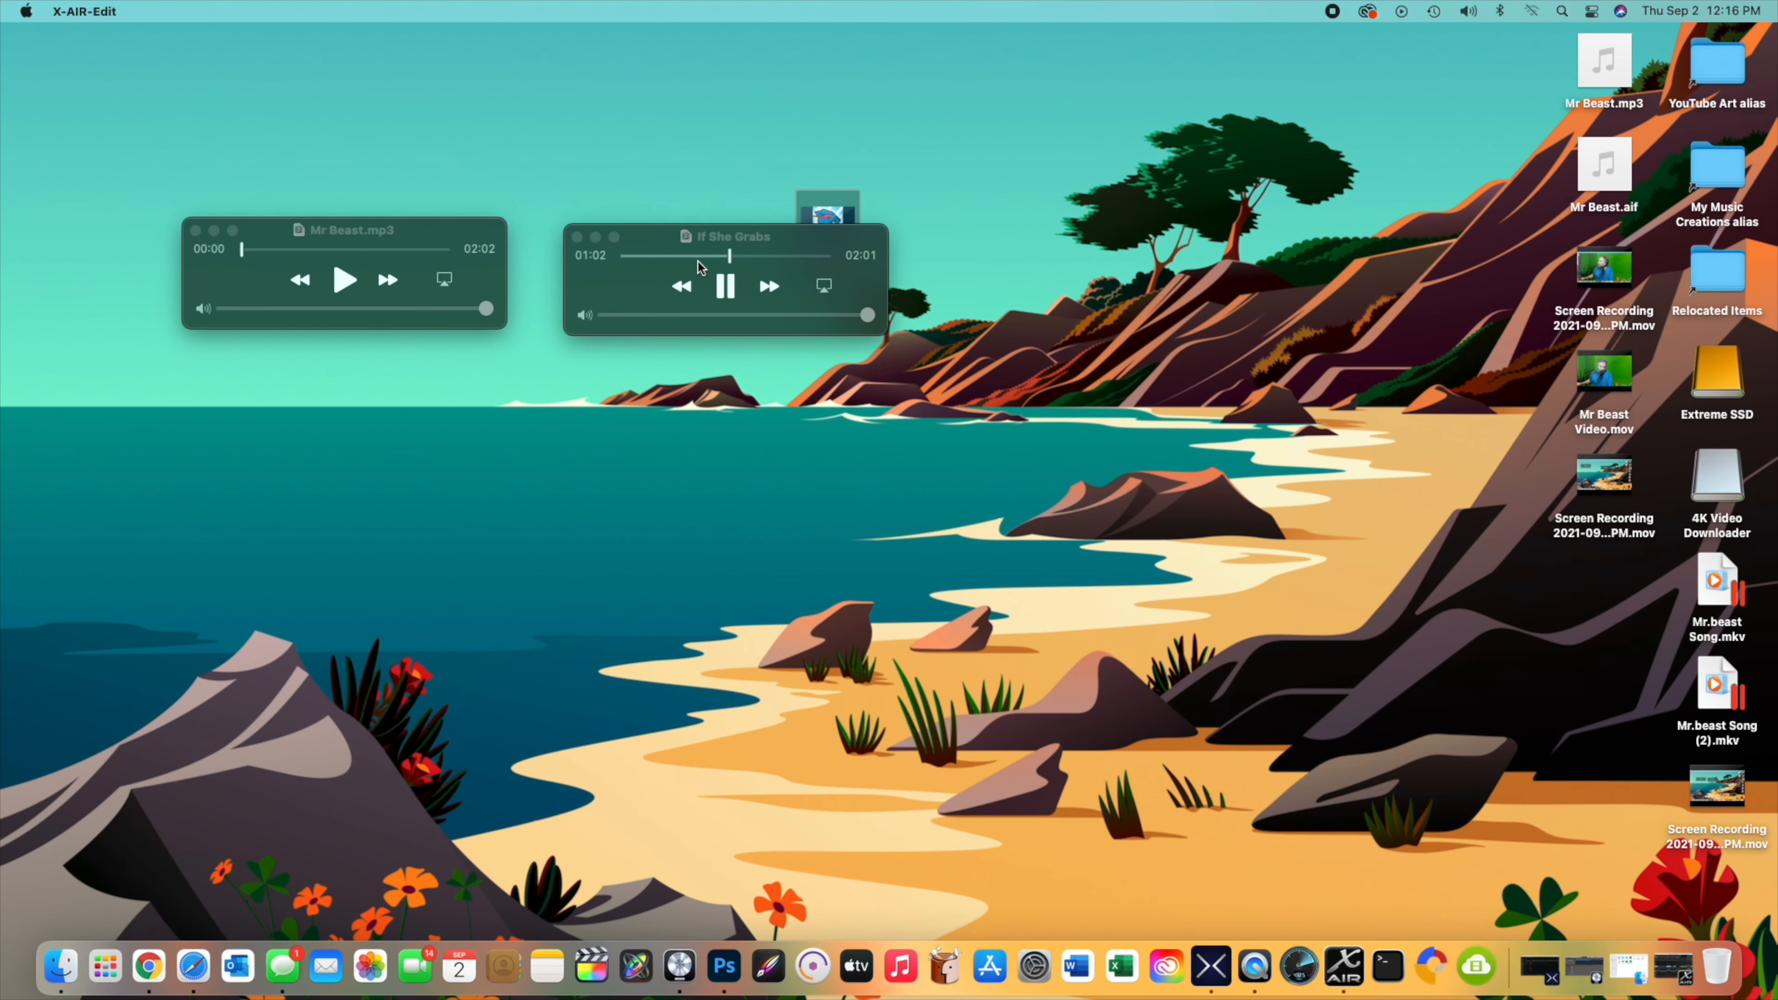
Step: Pause If She Grabs at 01:03 and start the original Mr Beast.mp3 from the beginning
left_click(724, 286)
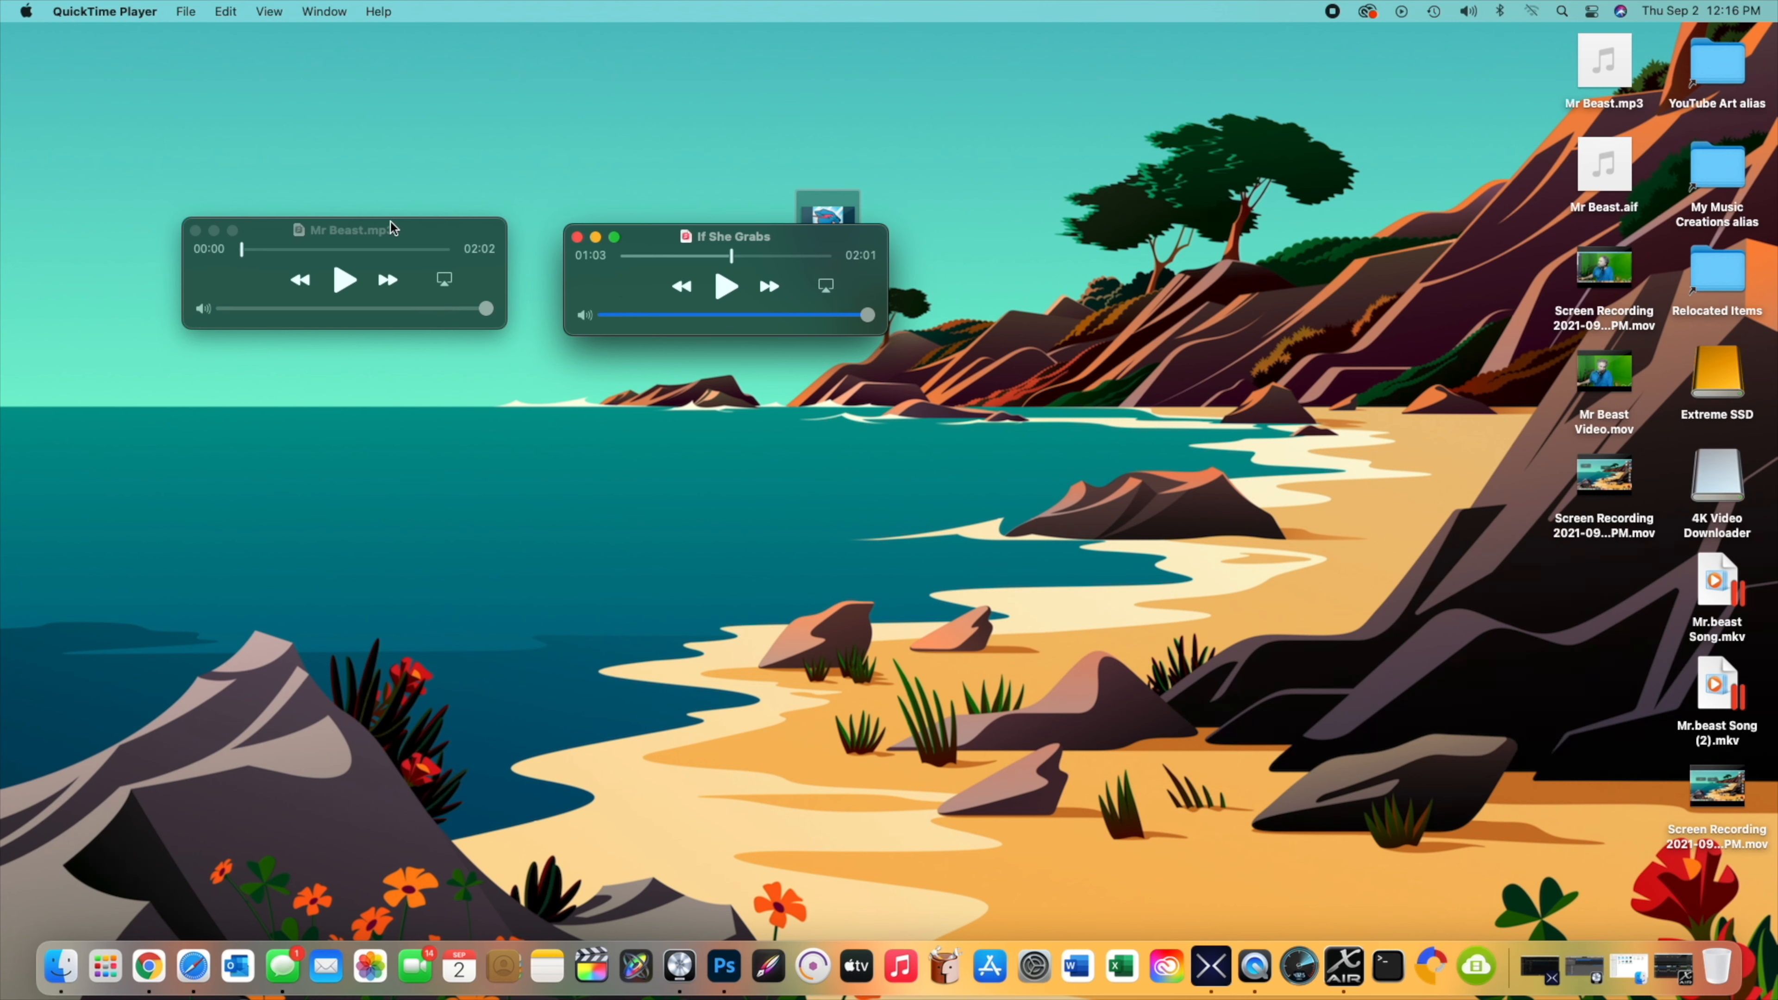
left_click(345, 229)
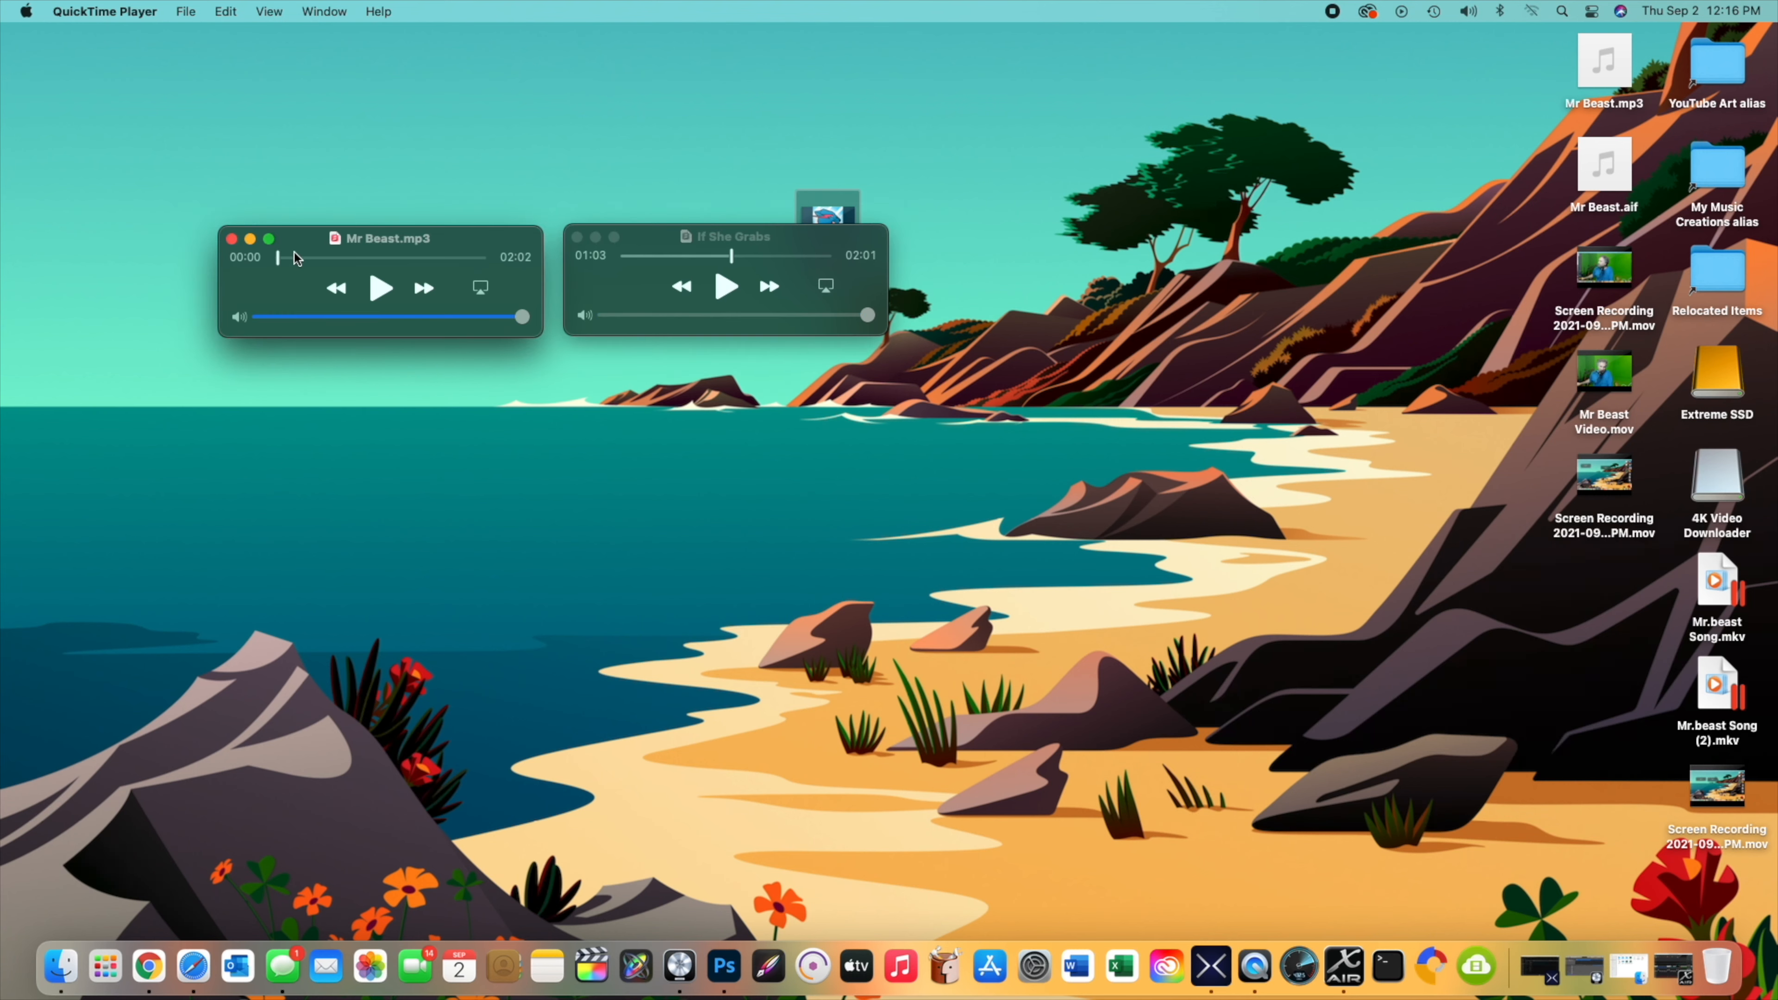
mouse_move(253, 259)
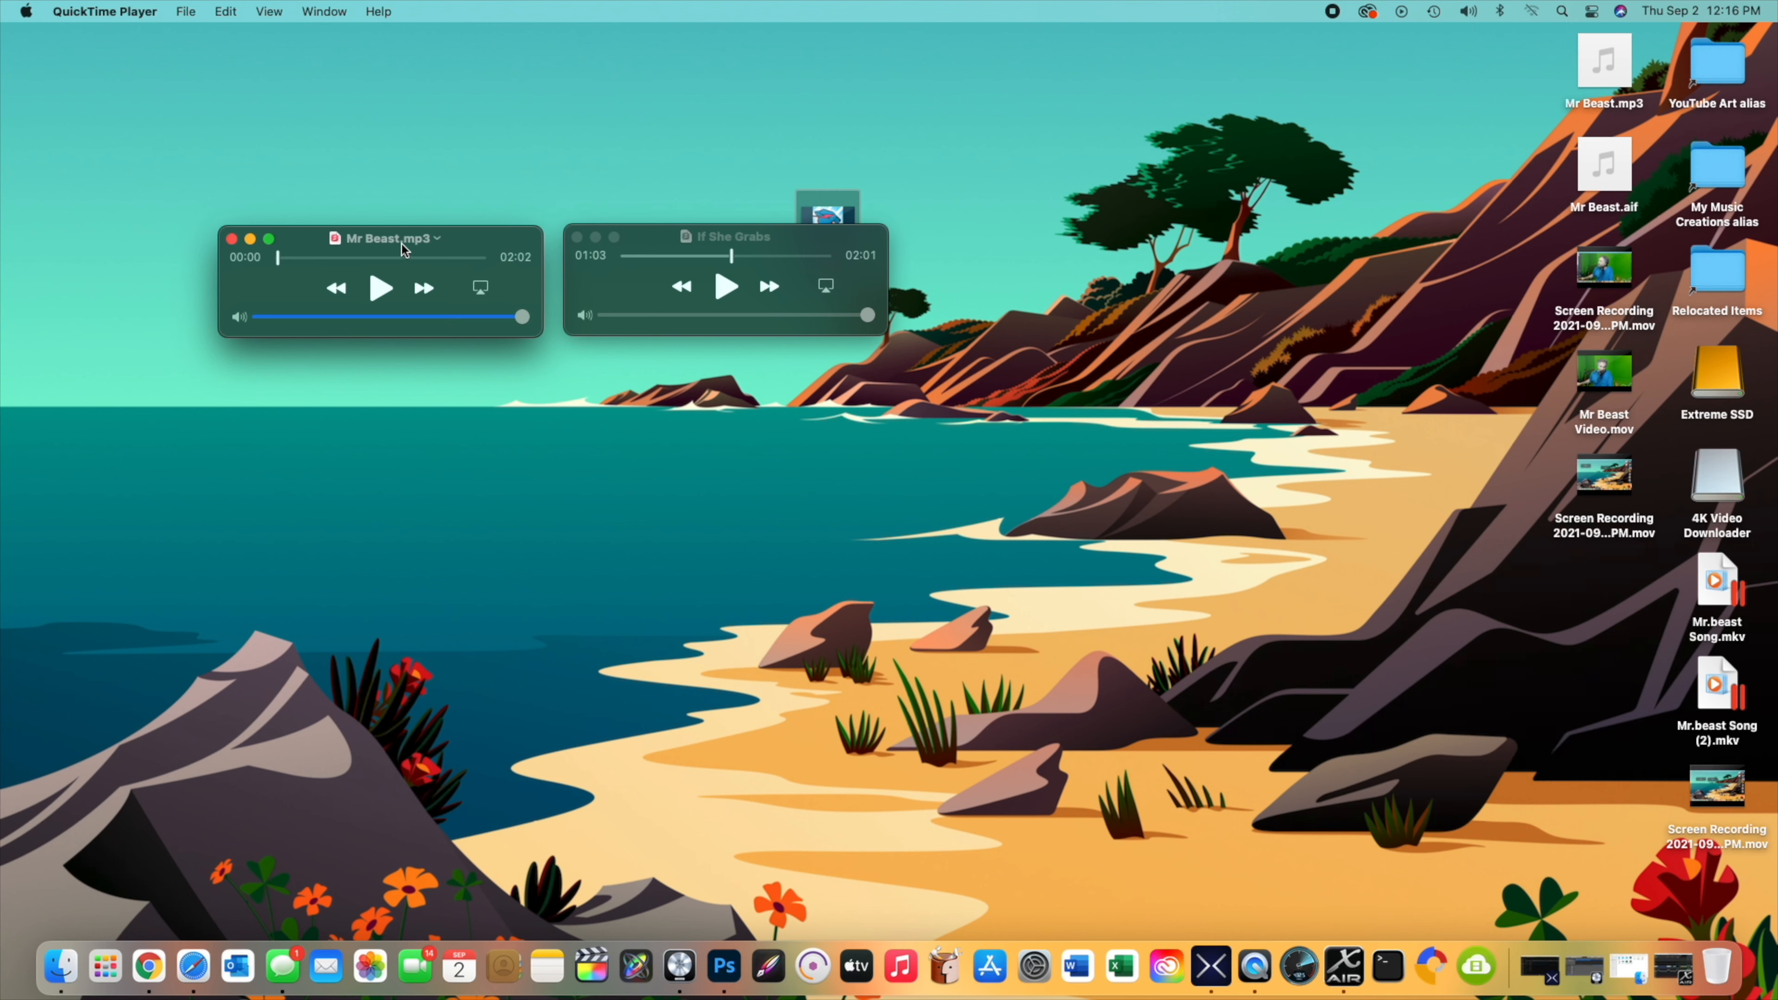
mouse_move(267, 256)
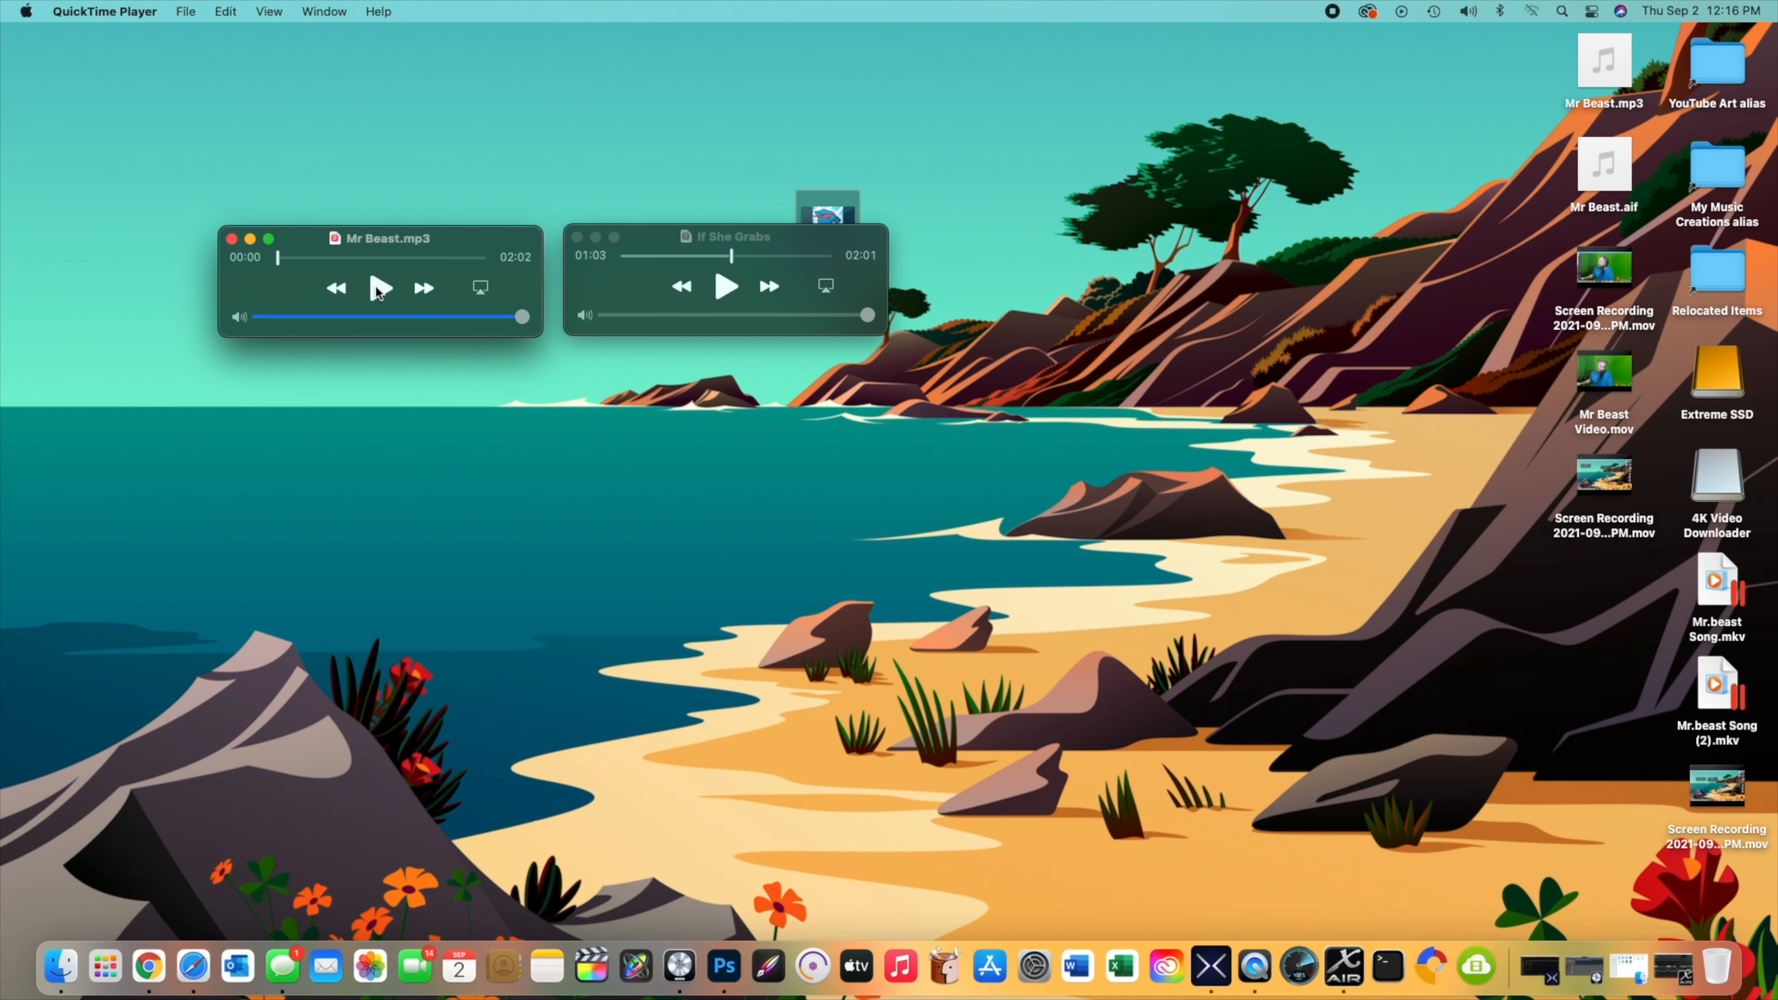
left_click(380, 288)
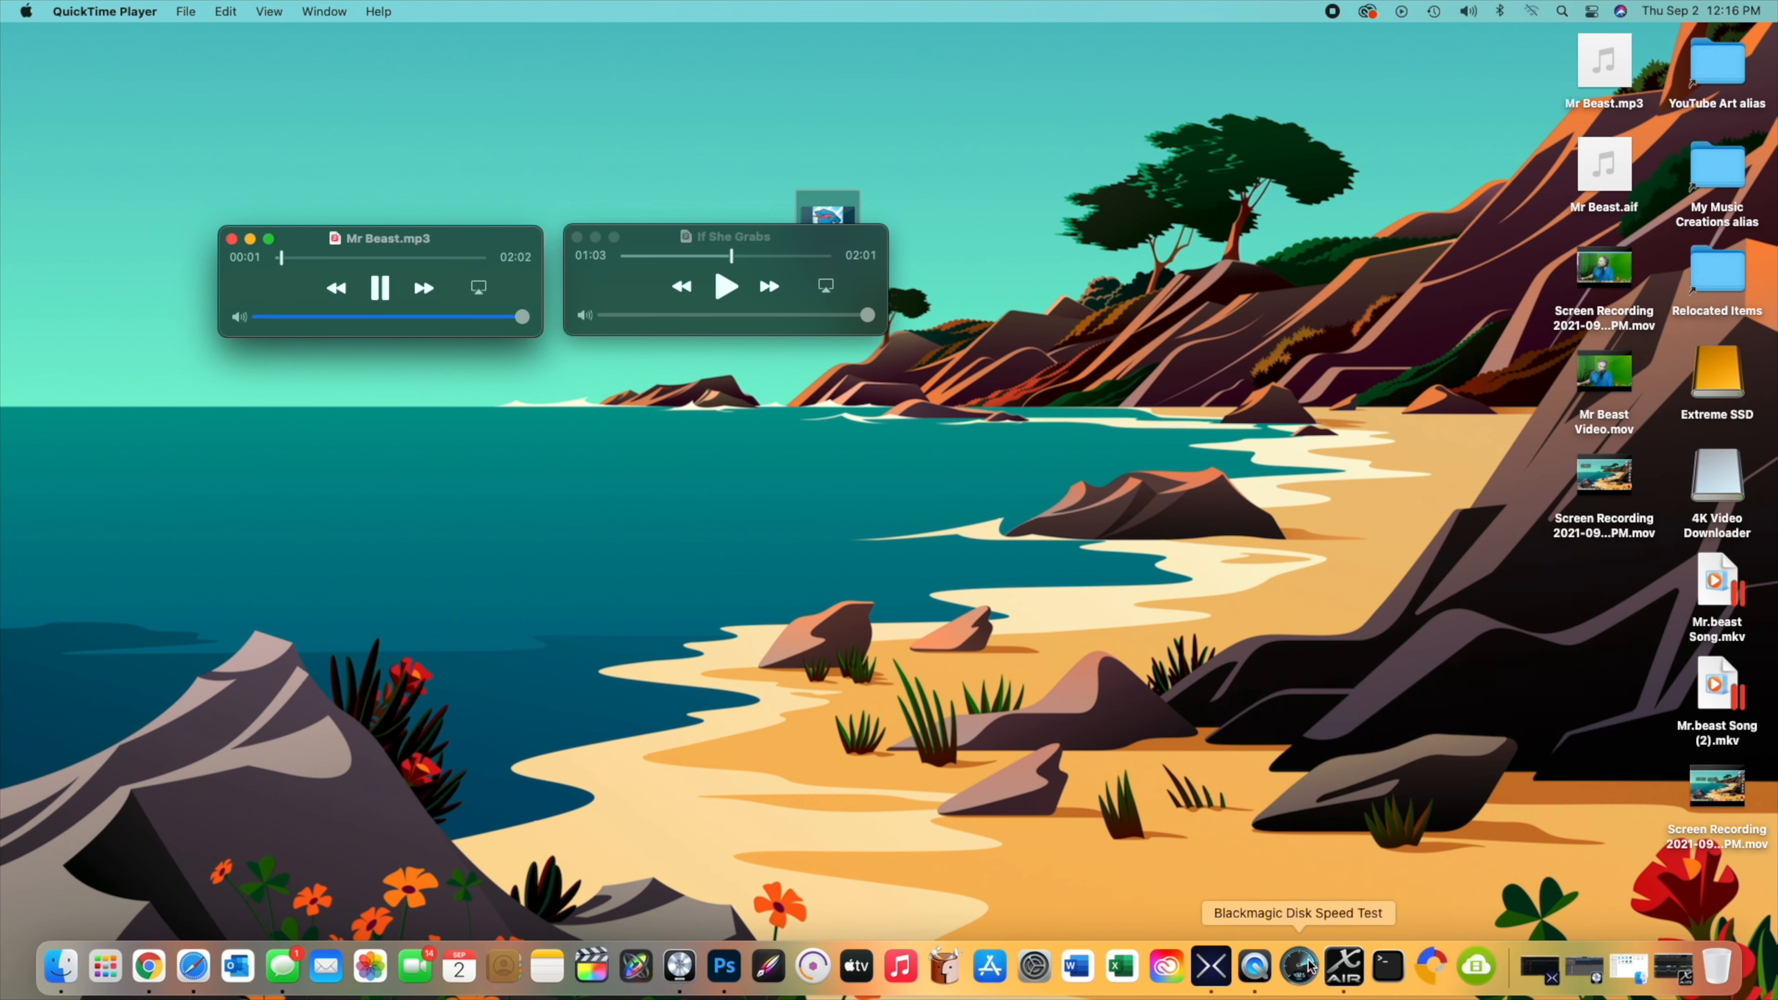
Step: Bring up the X AIR Edit mixer from the Dock and minimize it again
left_click(1378, 966)
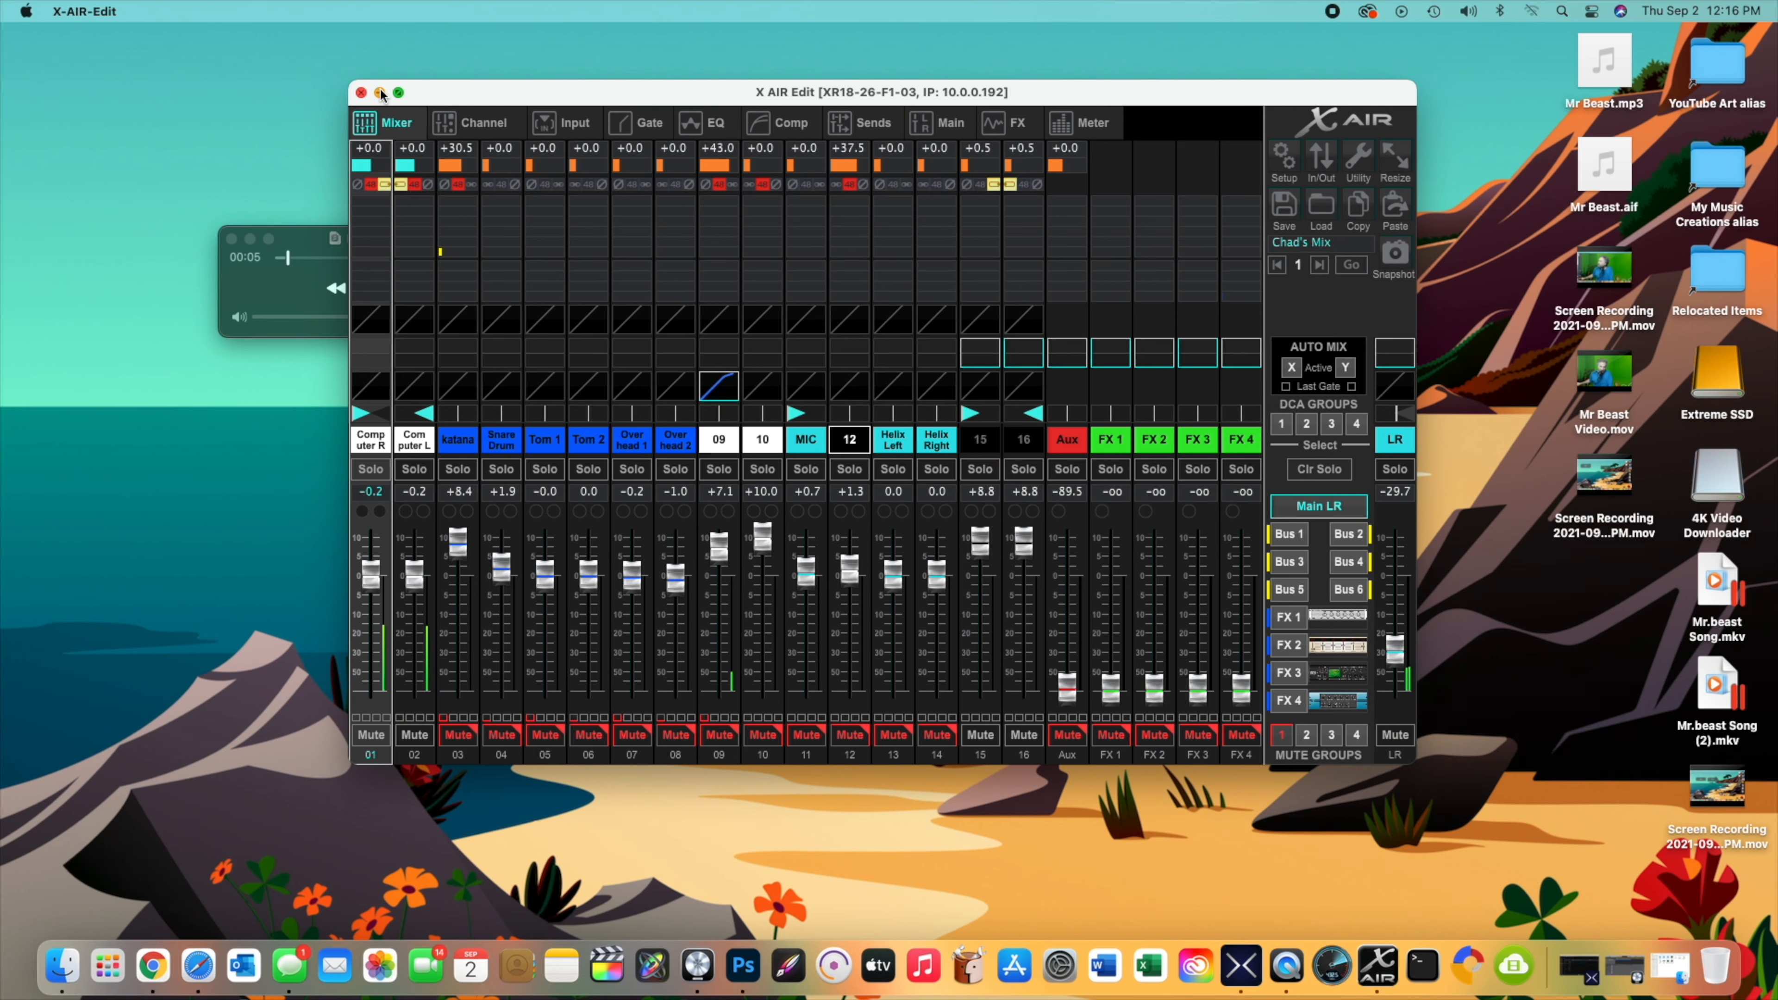
left_click(381, 91)
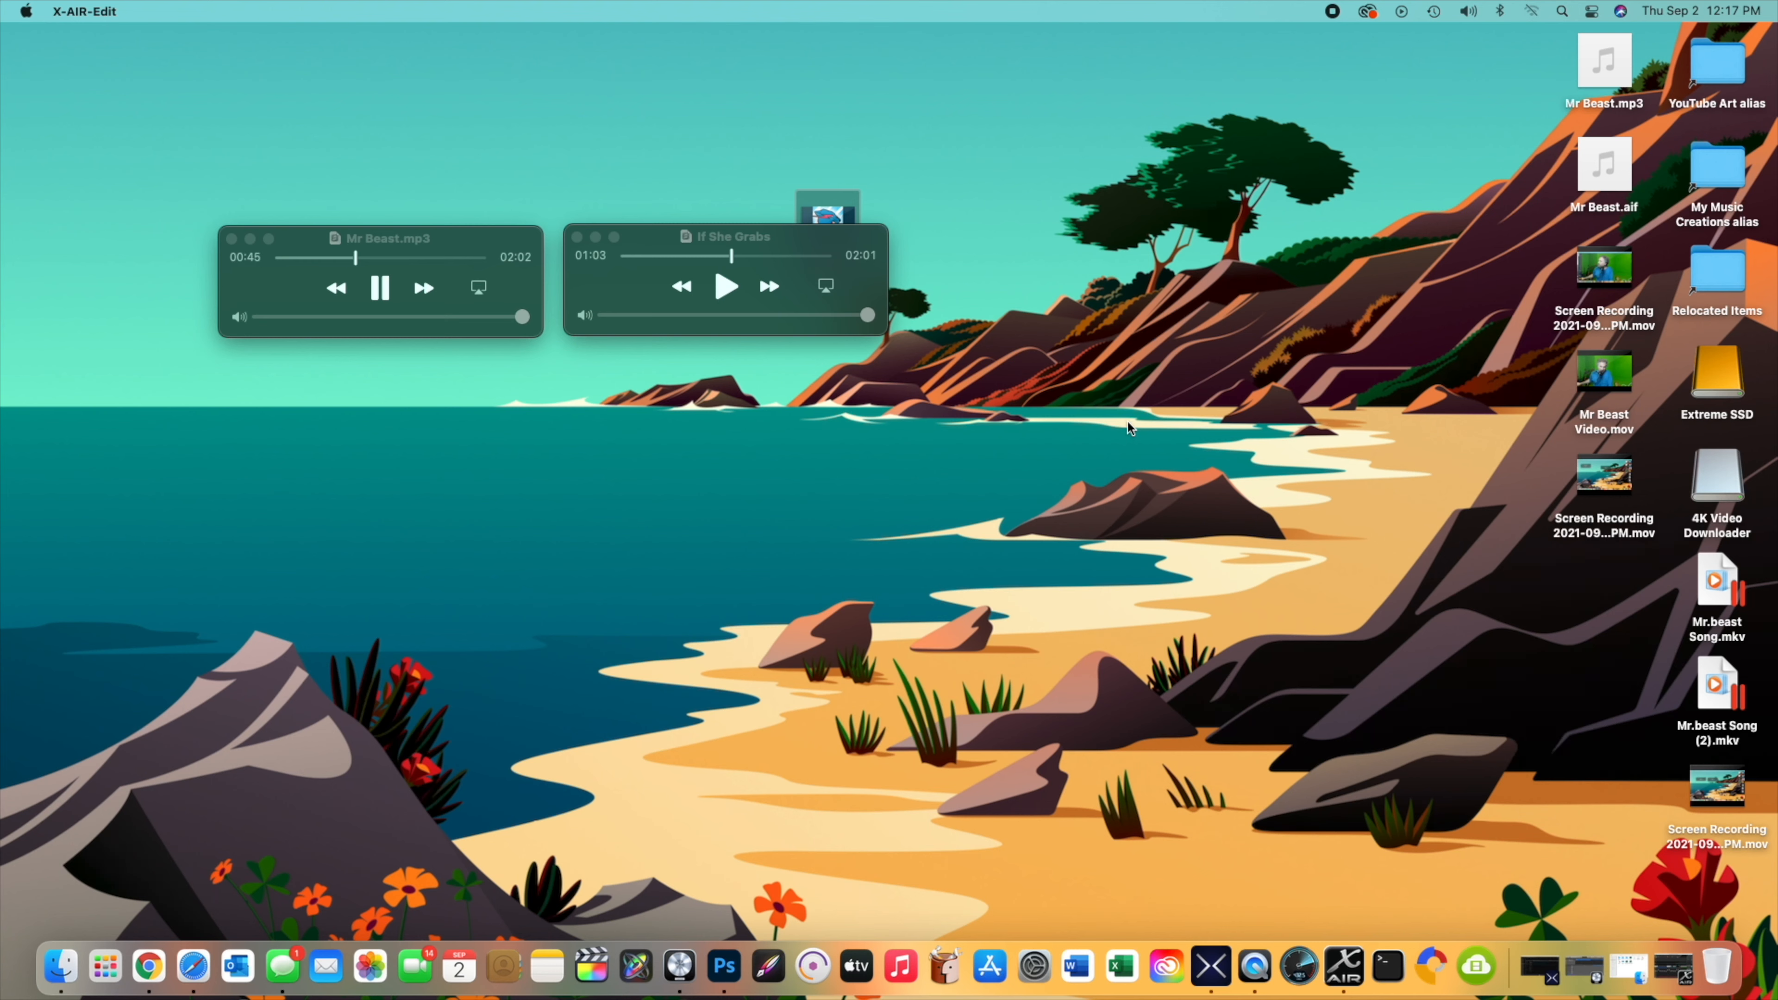
mouse_move(1209, 966)
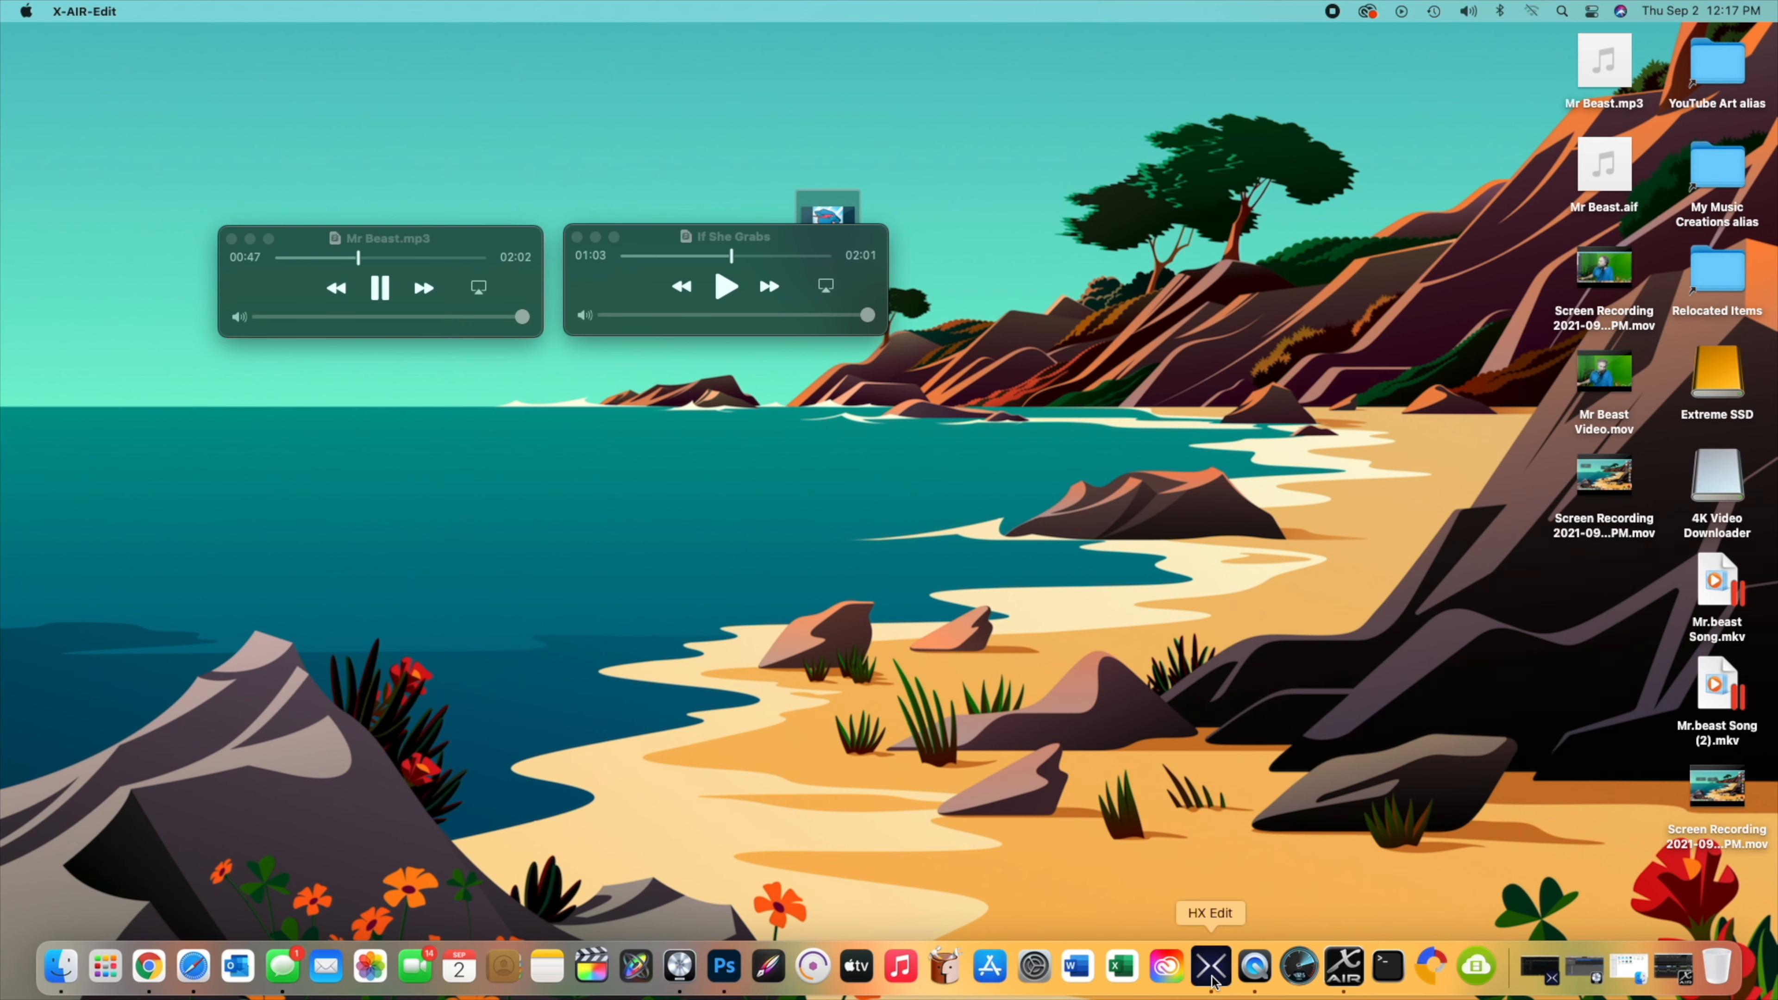
Step: Check HX Edit and the X AIR Edit mixer, then minimize the mixer while Mr Beast.mp3 plays on
left_click(1208, 967)
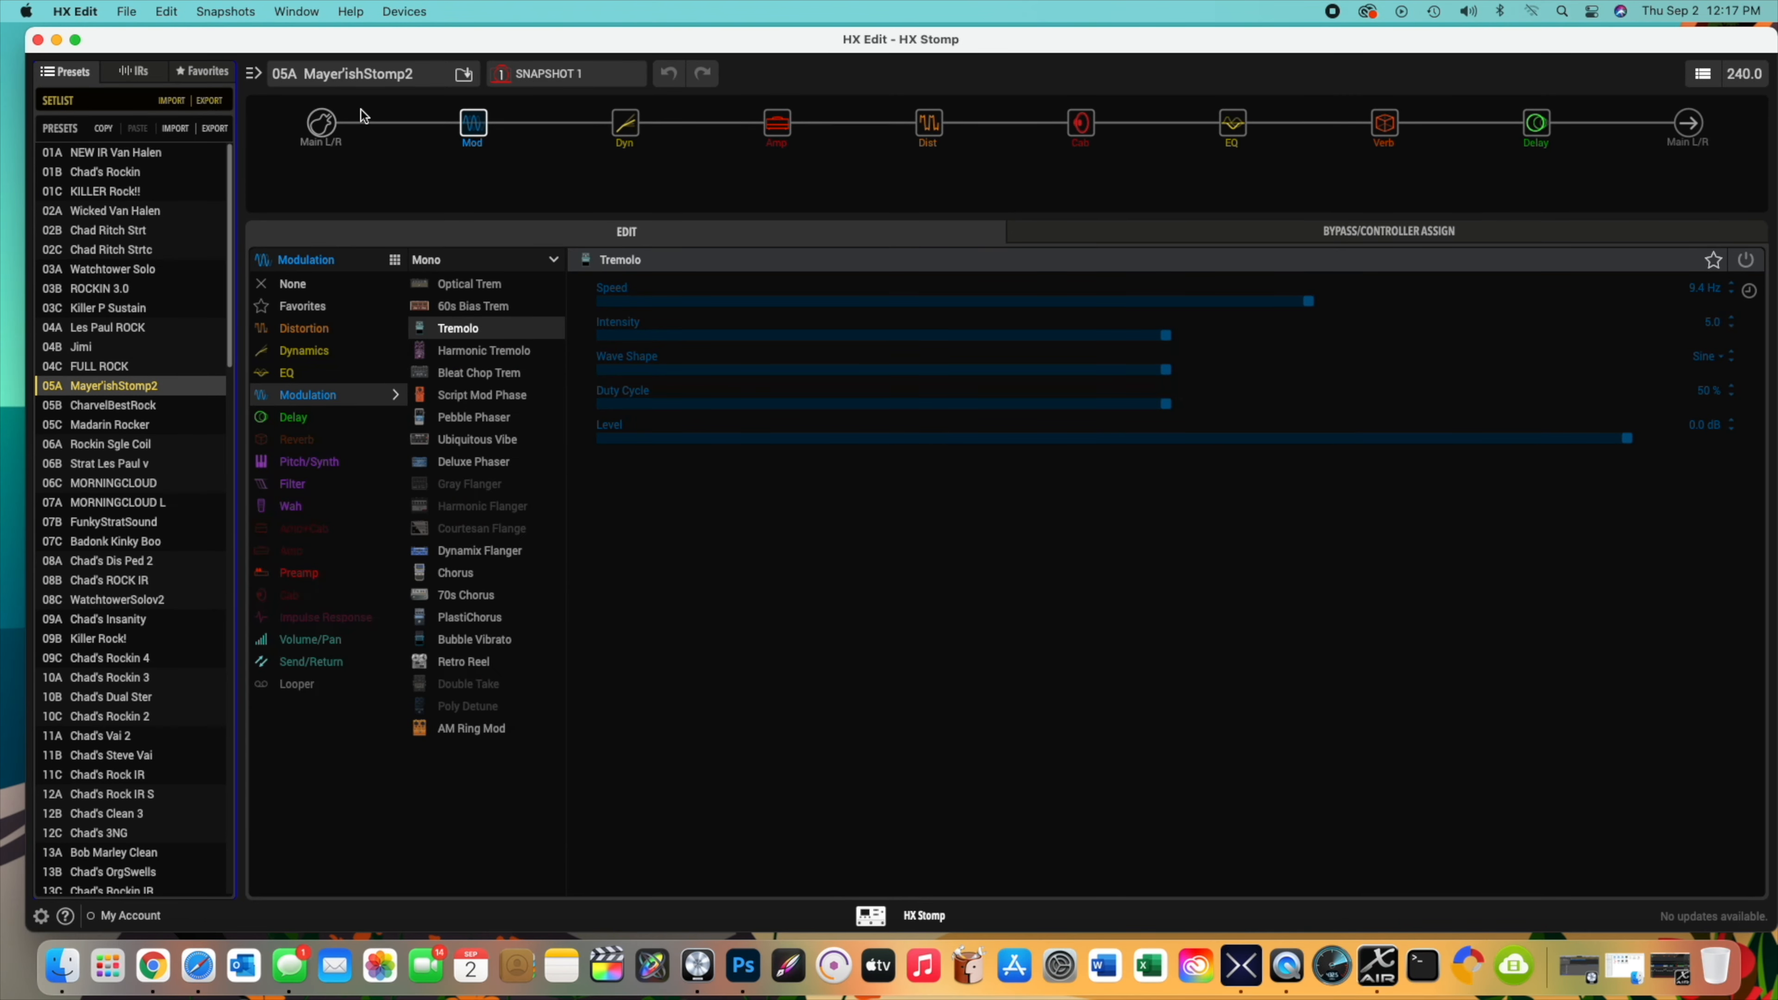
mouse_move(1376, 966)
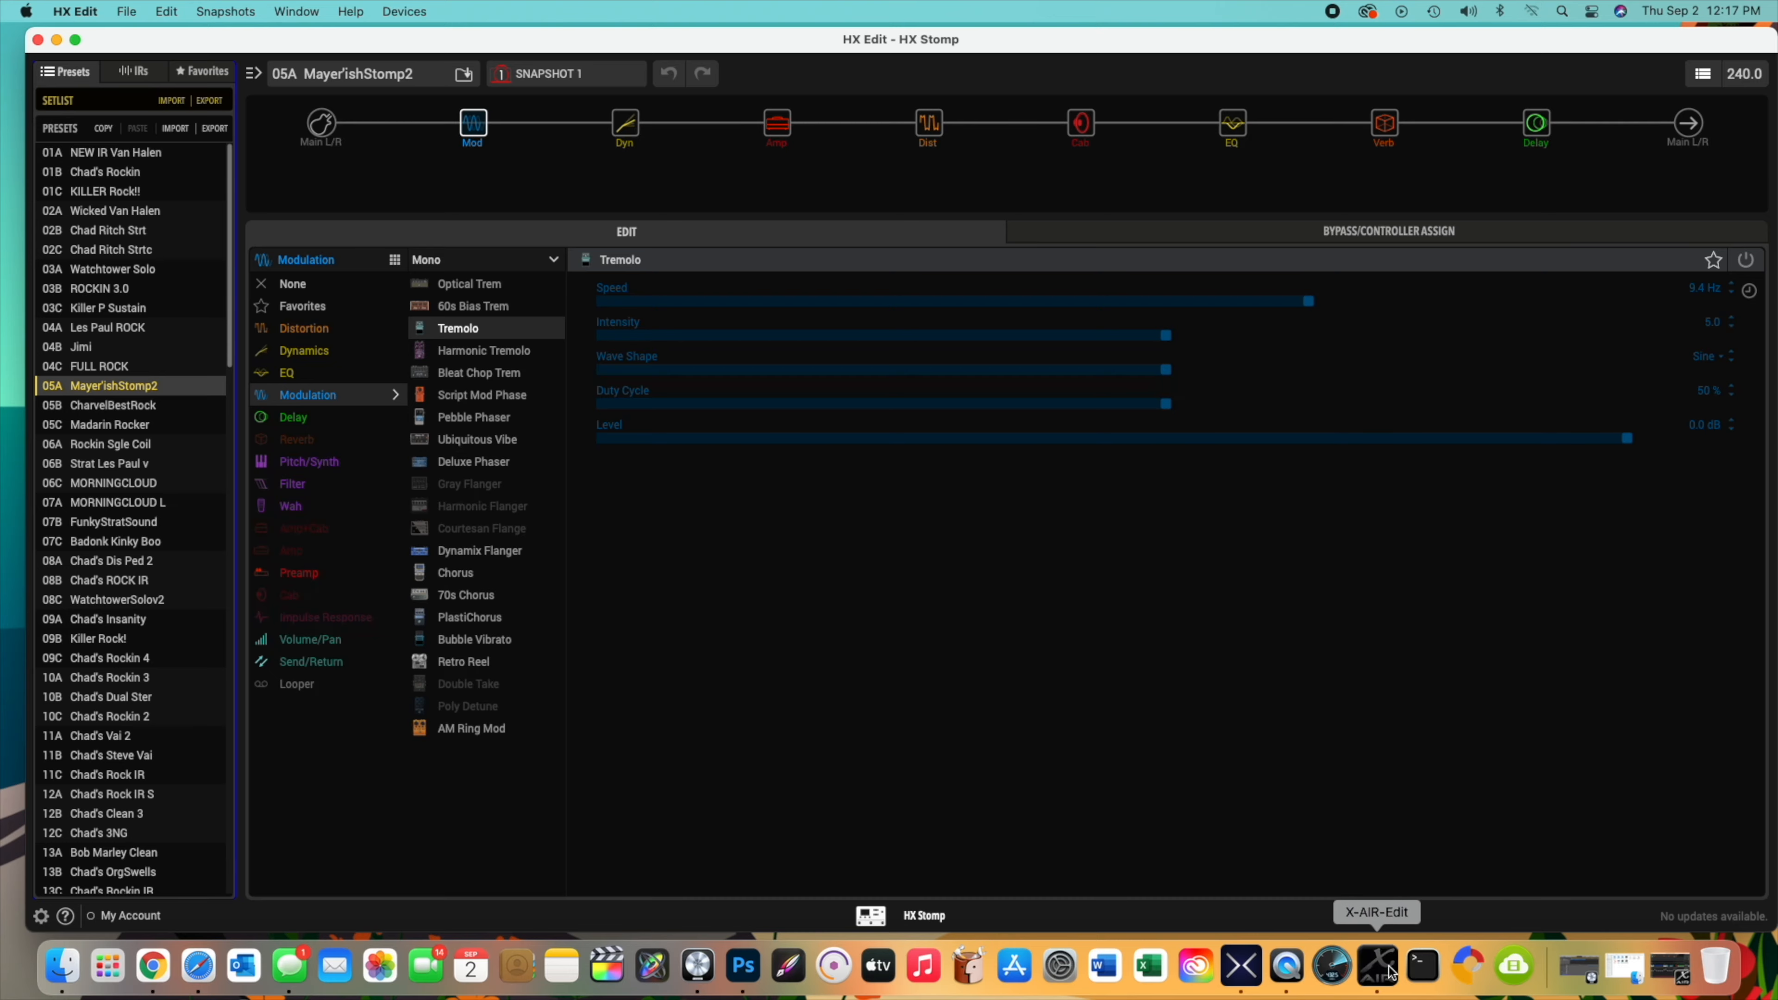
left_click(1380, 965)
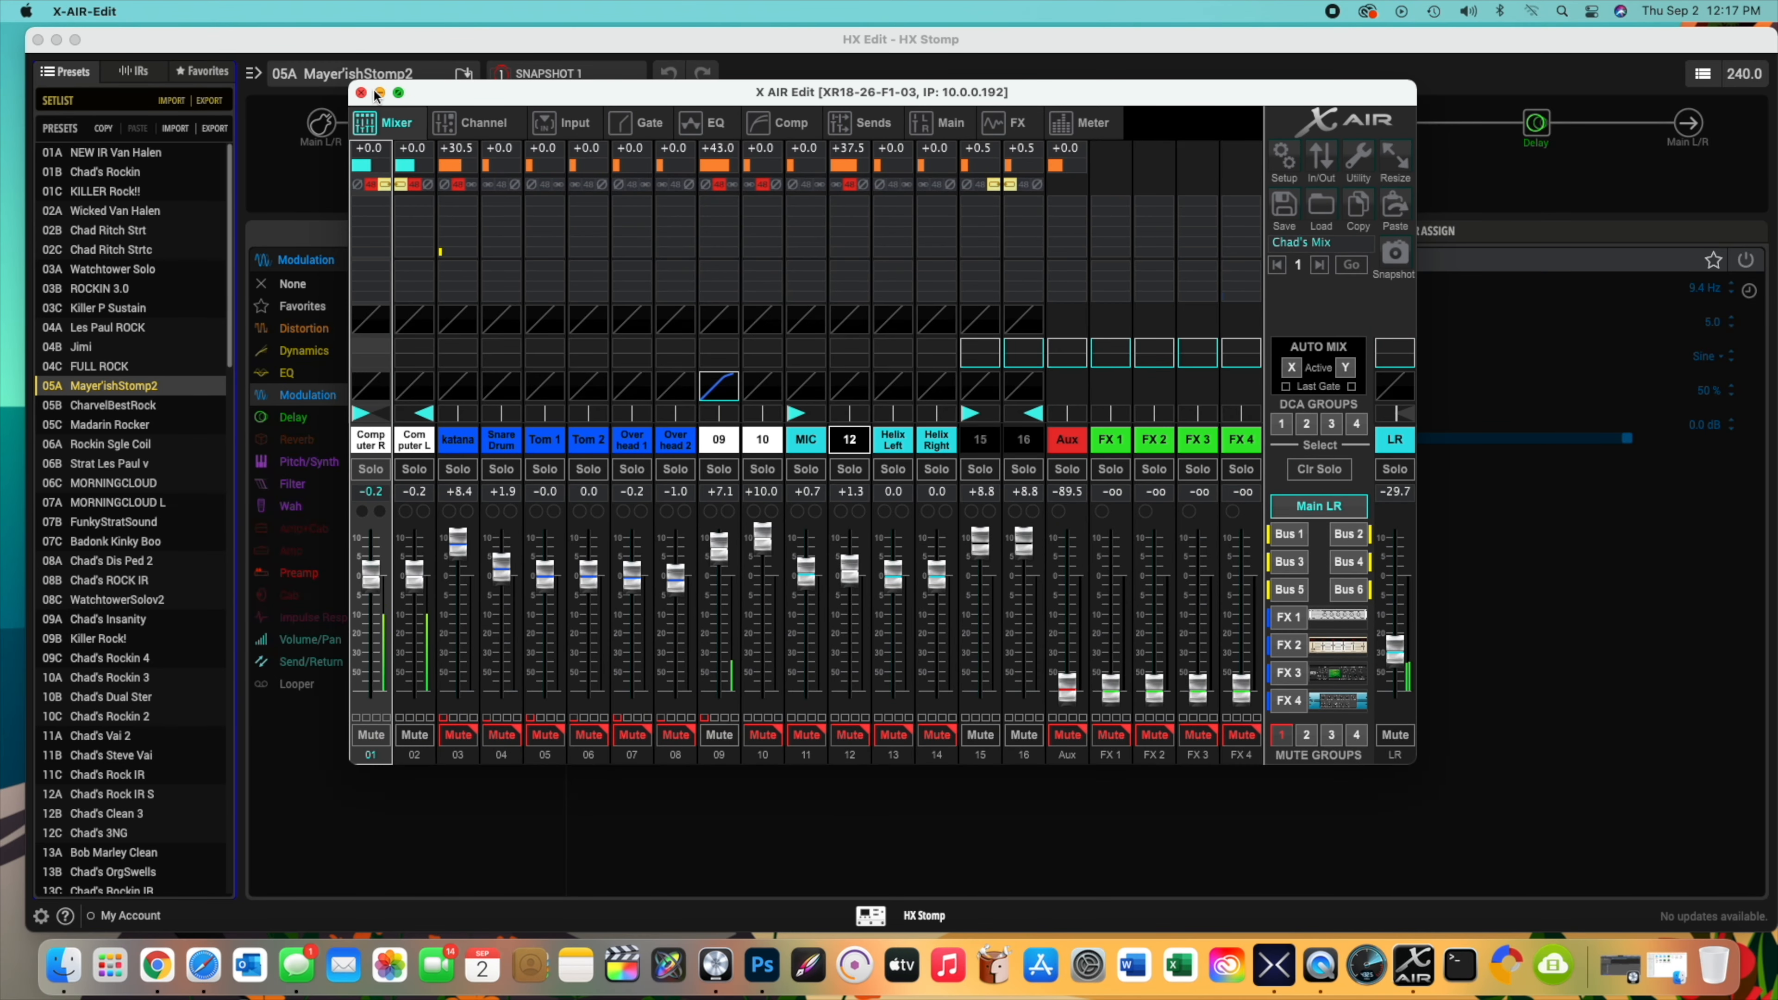
left_click(379, 92)
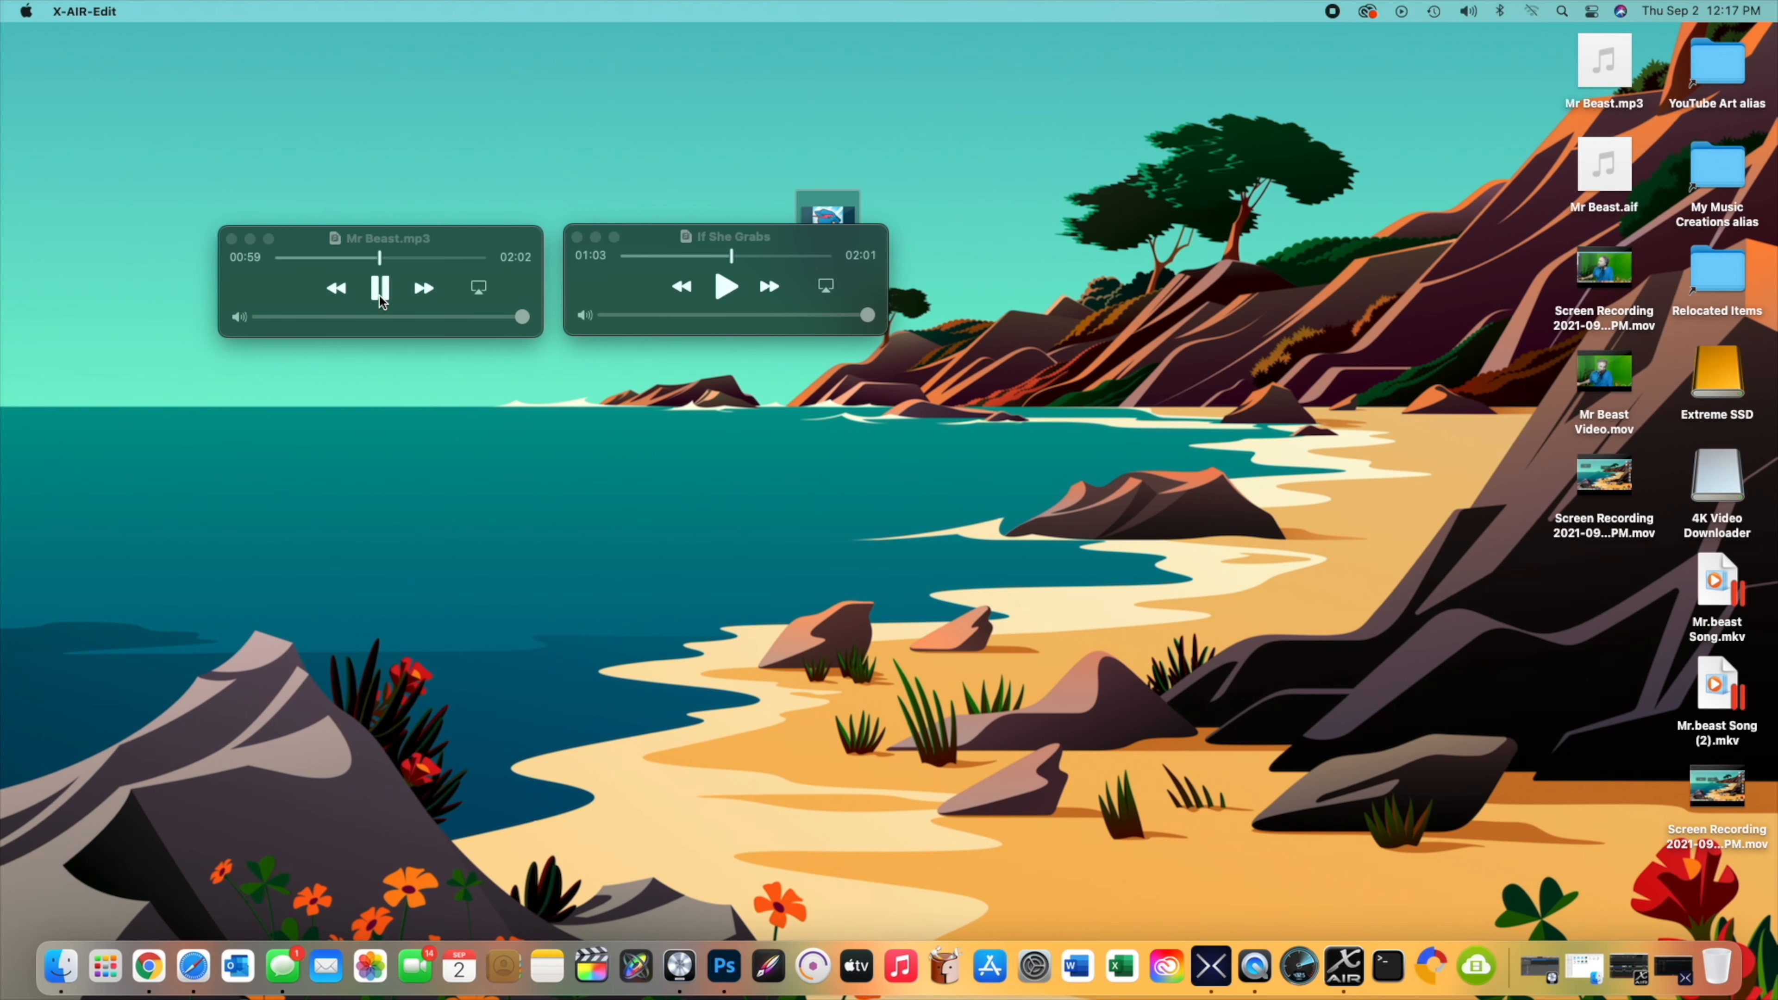
Step: Pause Mr Beast.mp3 at 01:00 so both tracks are stopped
left_click(380, 287)
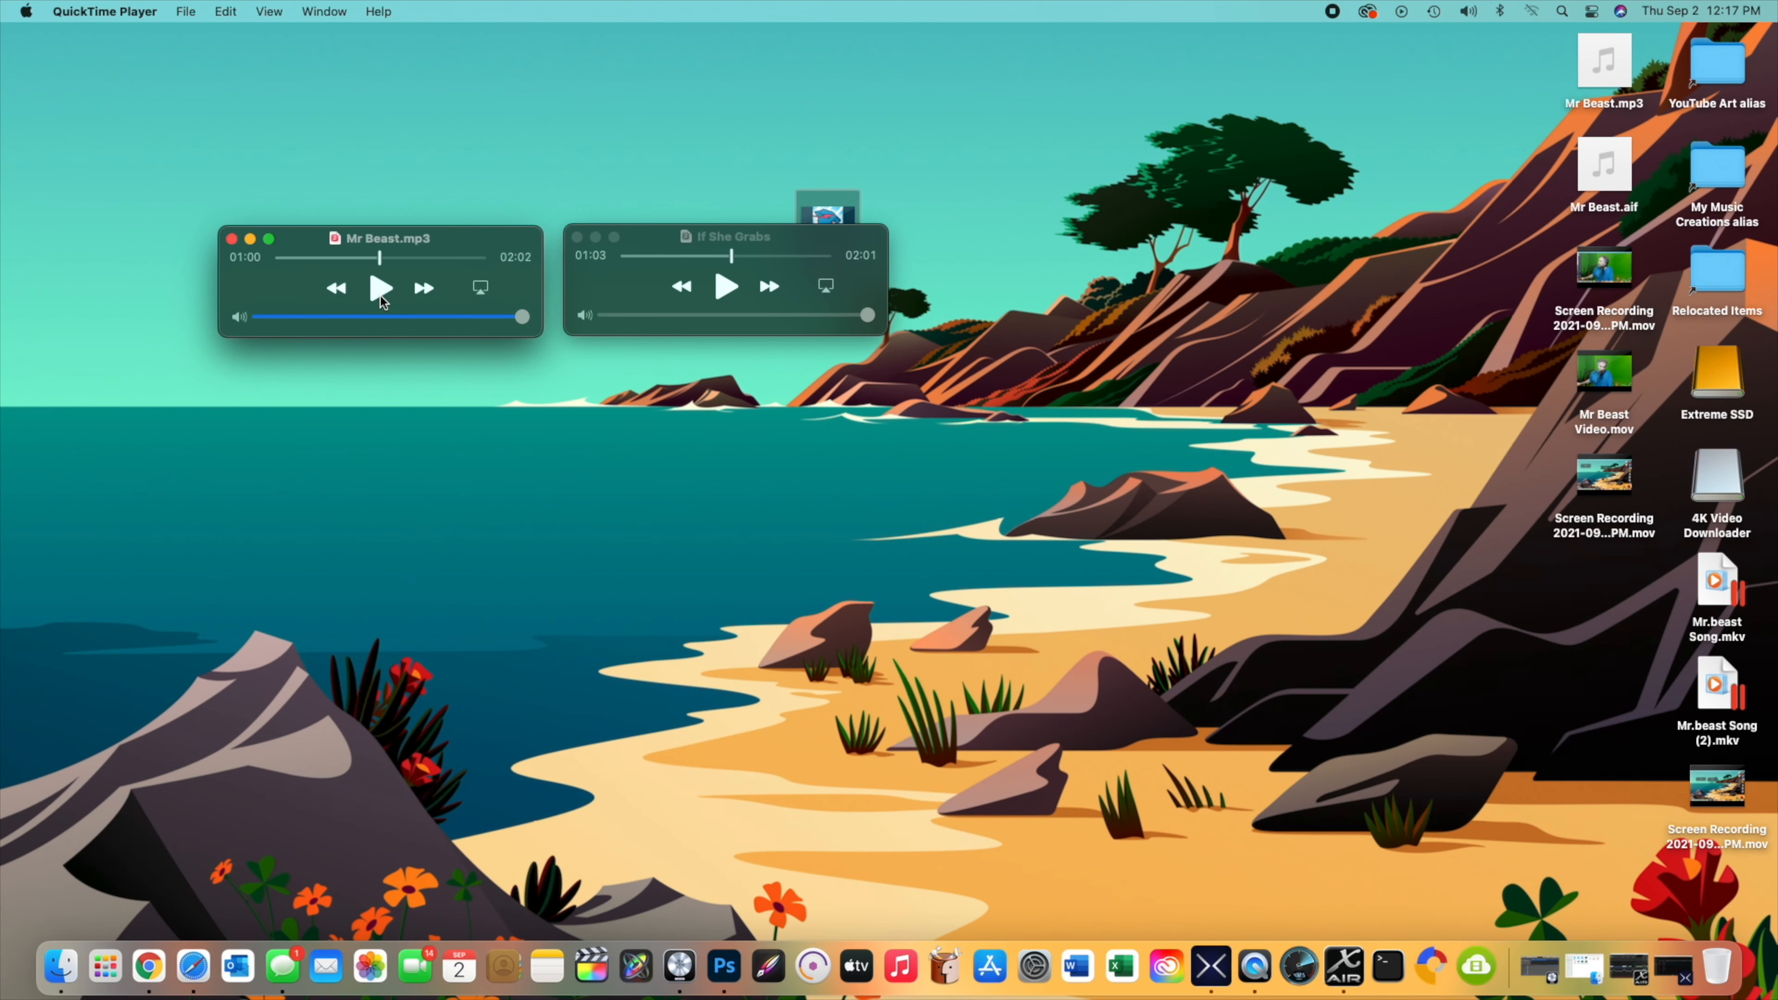
mouse_move(453, 294)
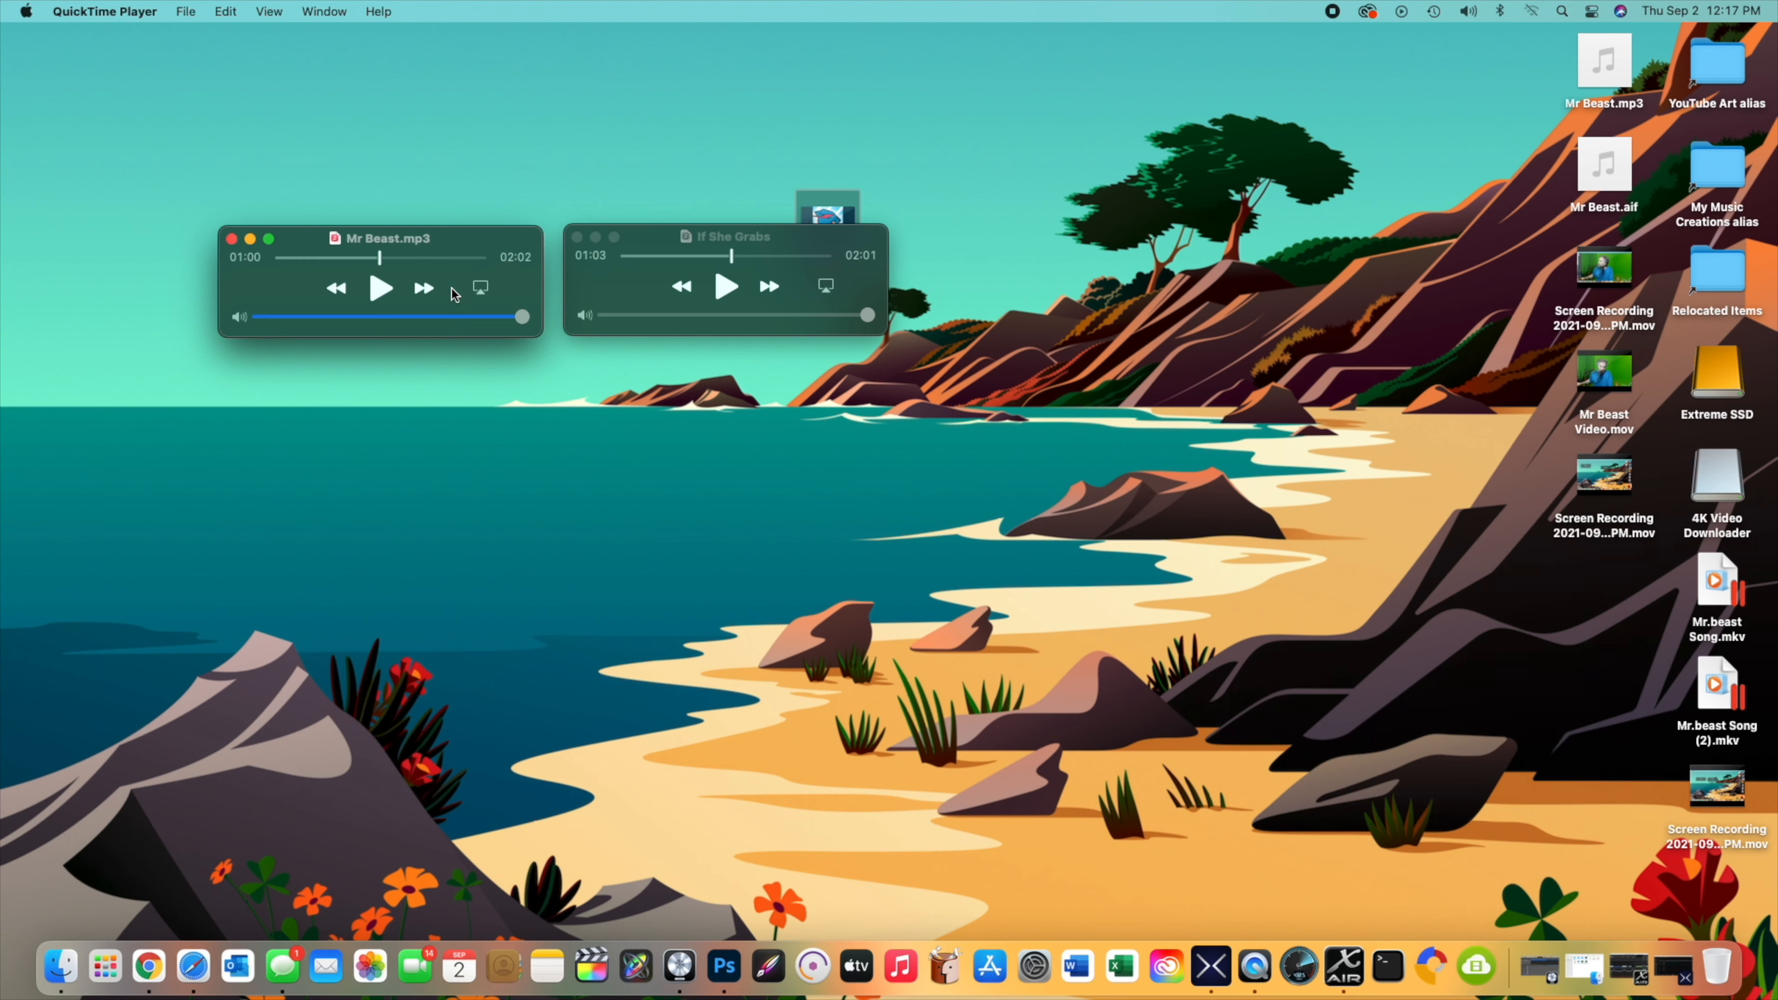
mouse_move(507, 304)
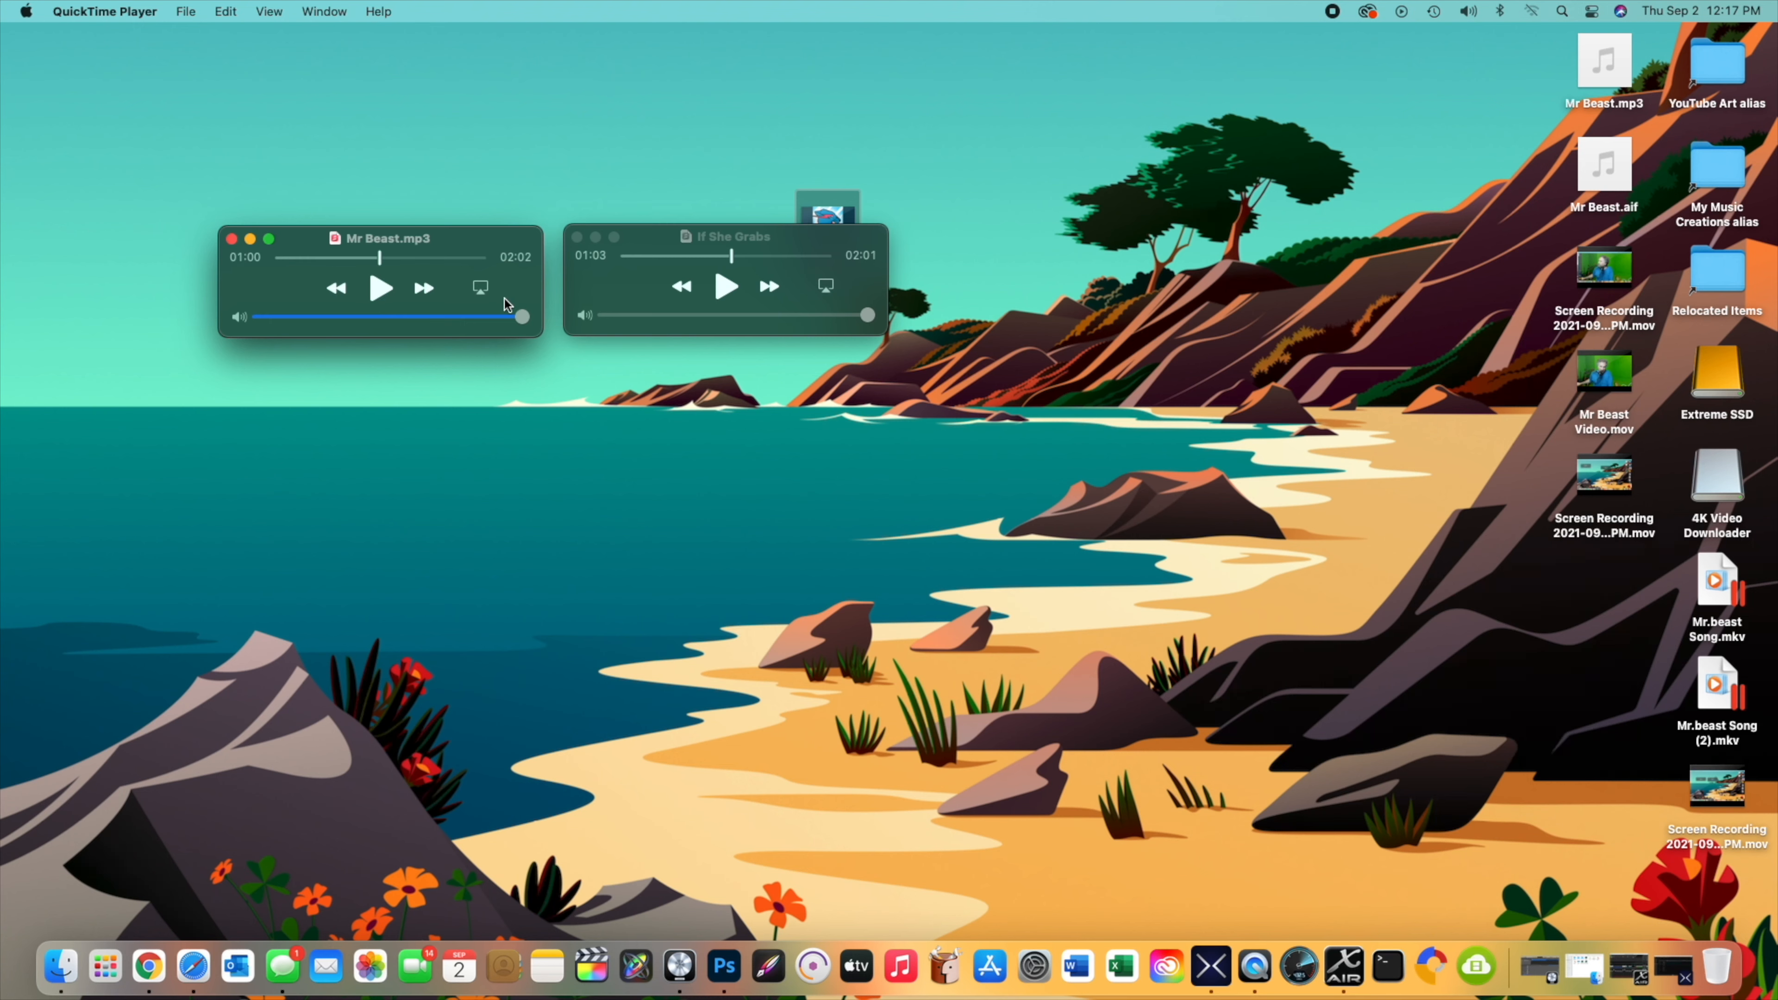
mouse_move(739, 455)
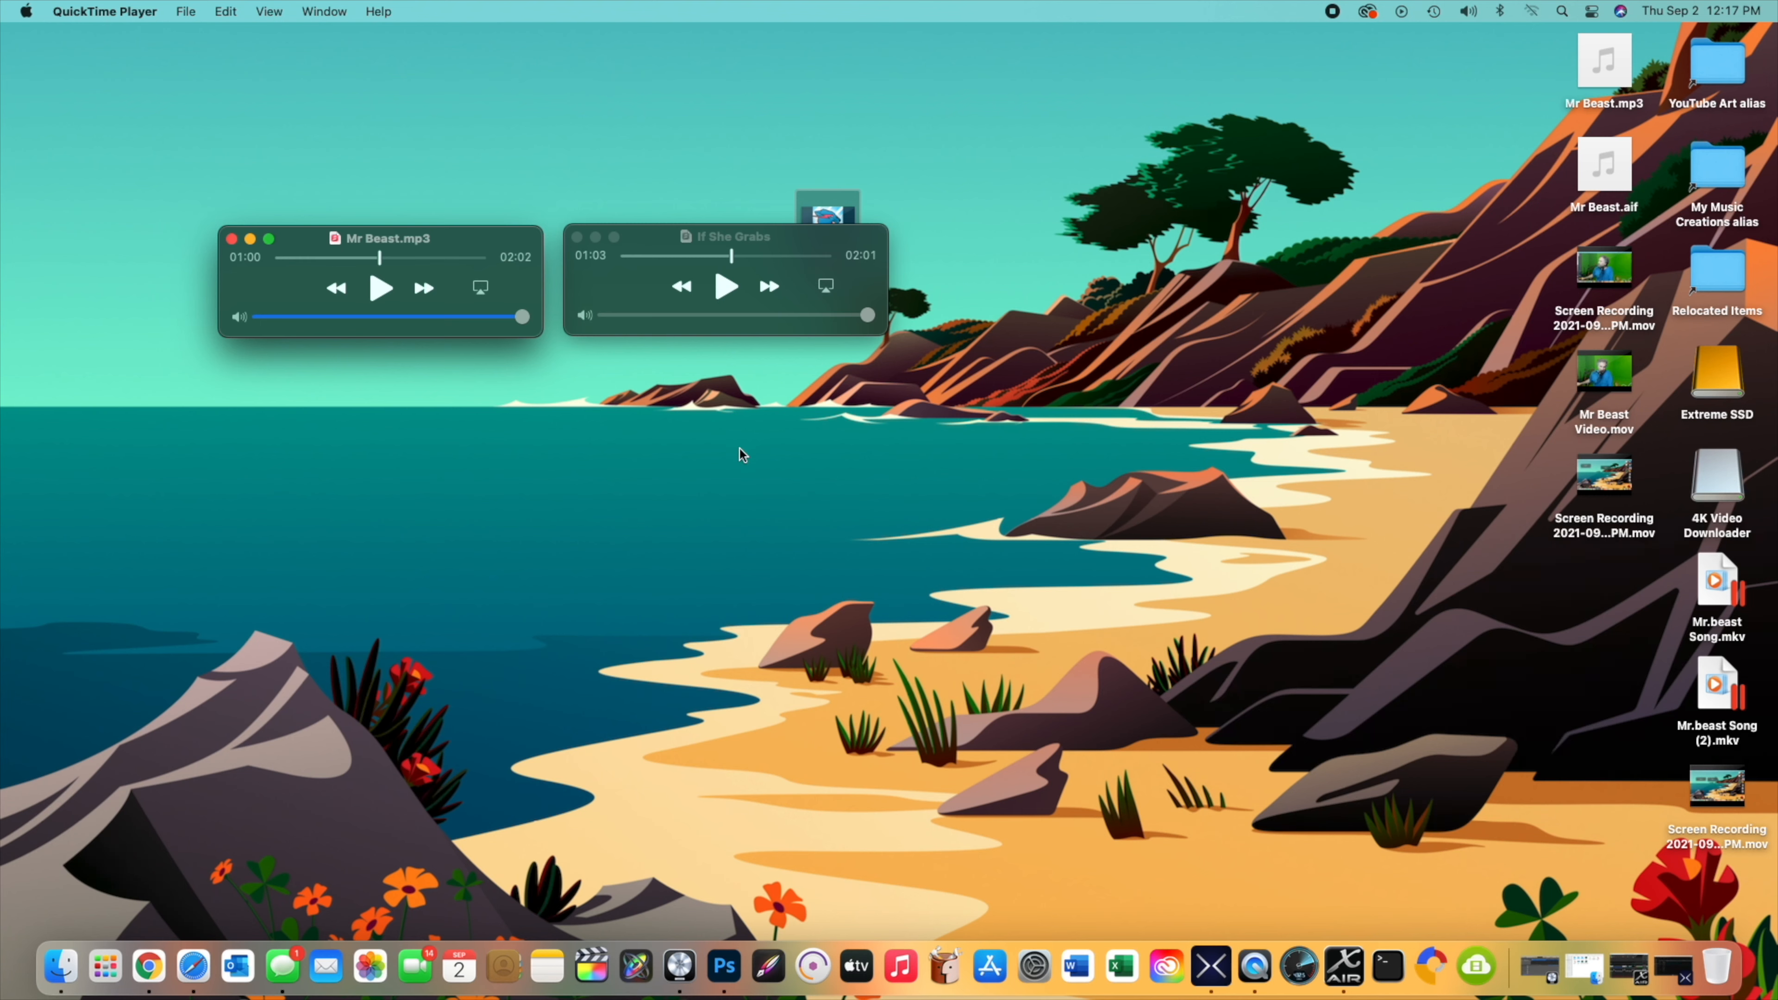
mouse_move(706, 377)
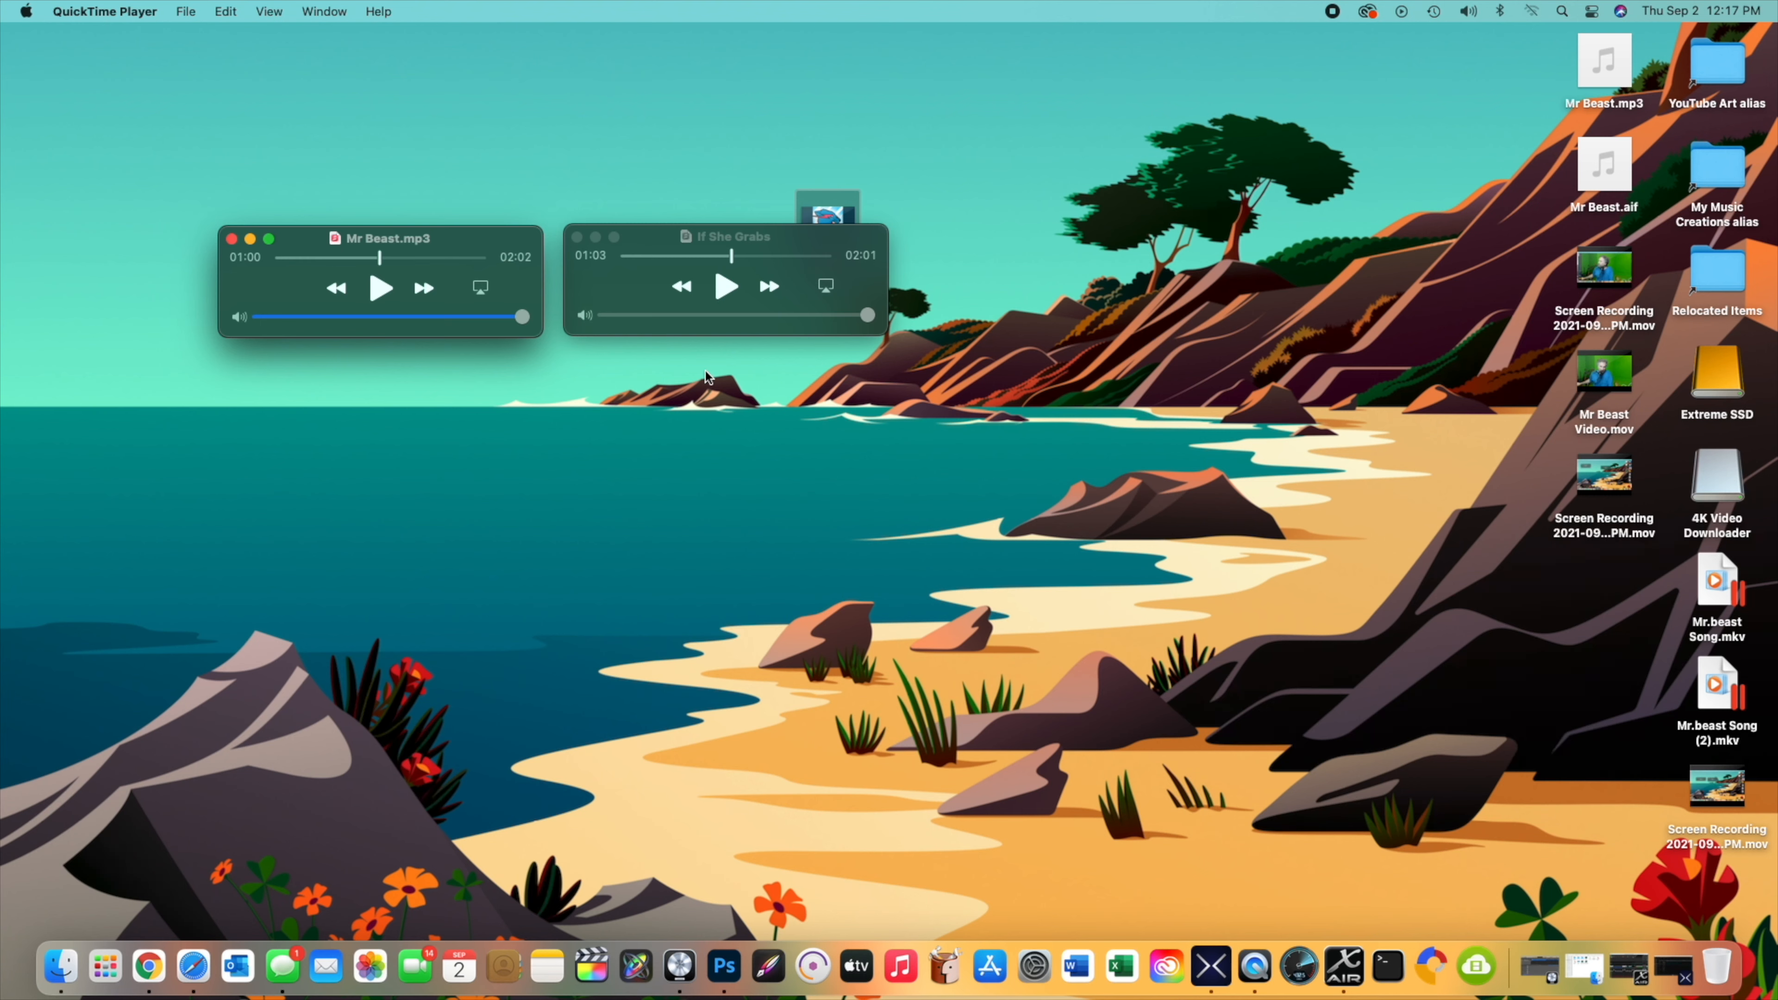